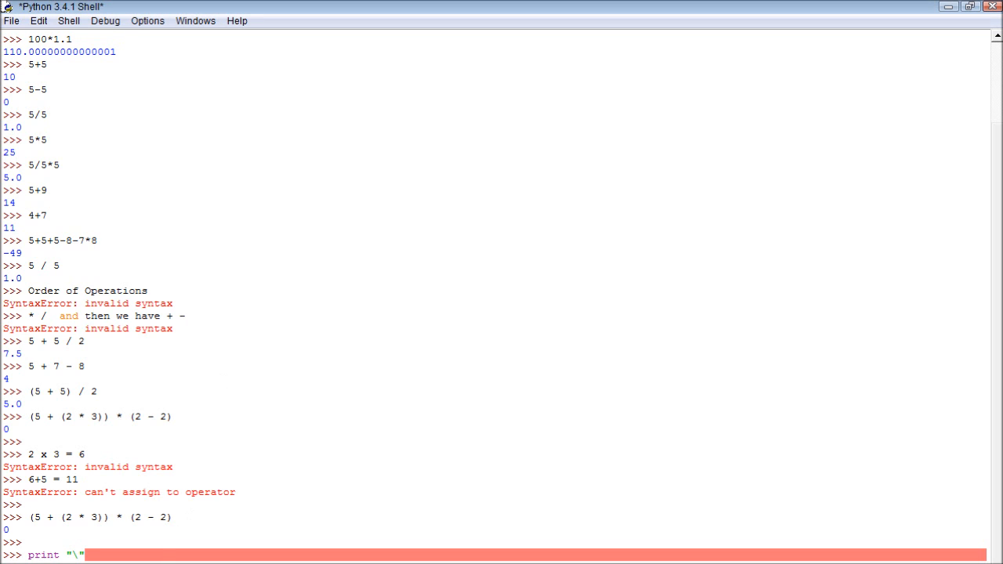
# Run incomplete expressions ending in + to get invalid syntax errors, then begin a print call.
pyautogui.press('Return')
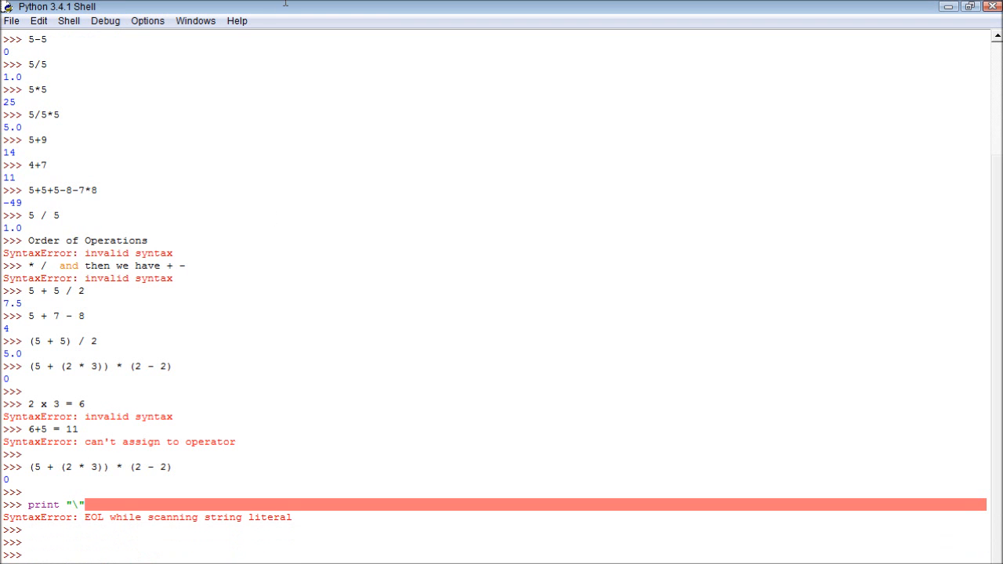
pyautogui.moveTo(382, 345)
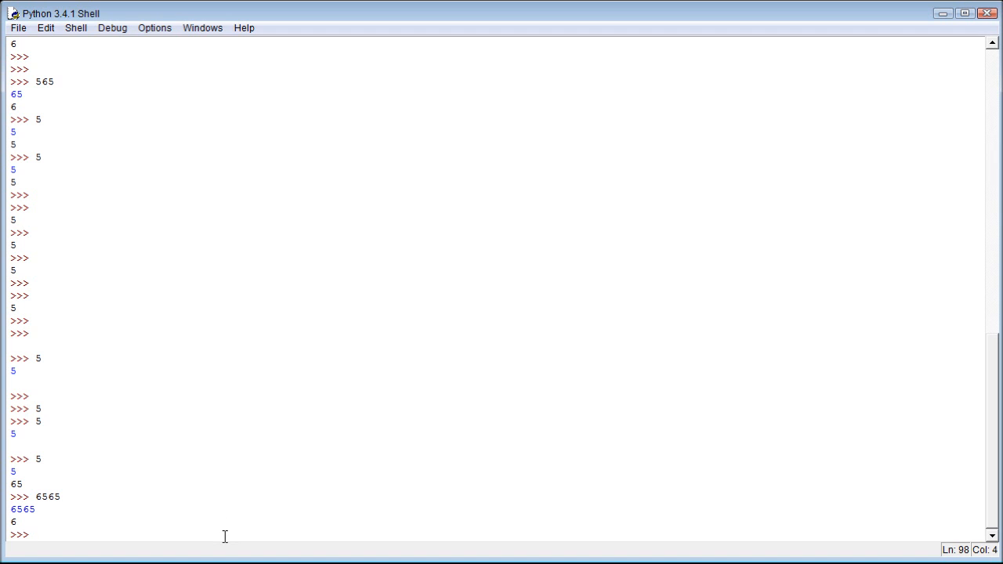
pyautogui.write('+')
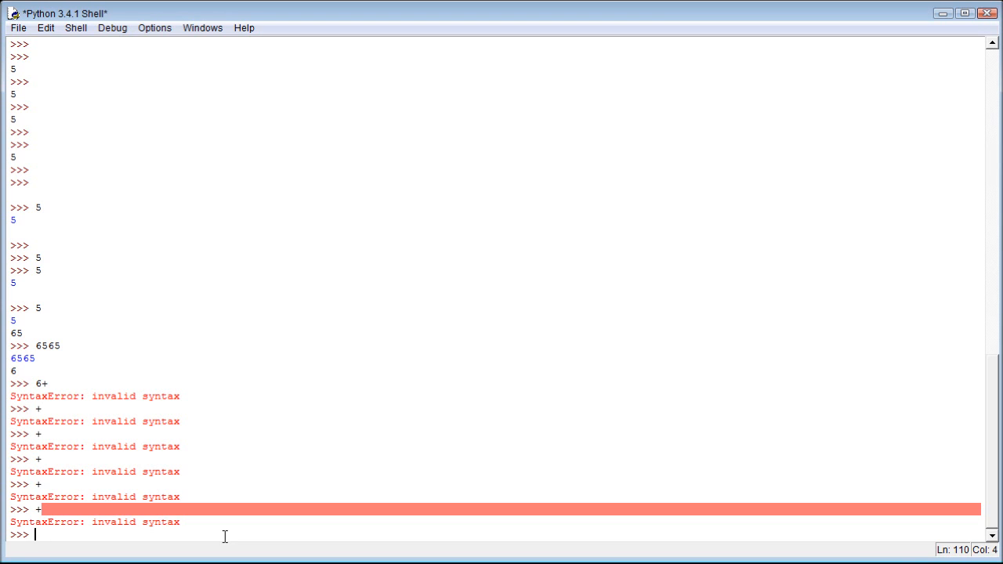
pyautogui.write('print()')
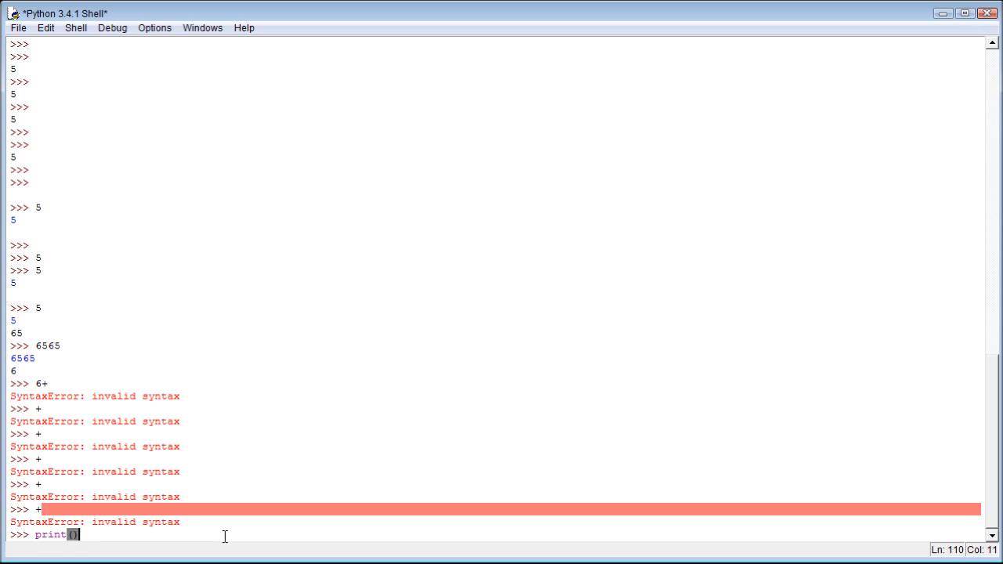
# Run print("\n"); to output a single newline.
pyautogui.write(';')
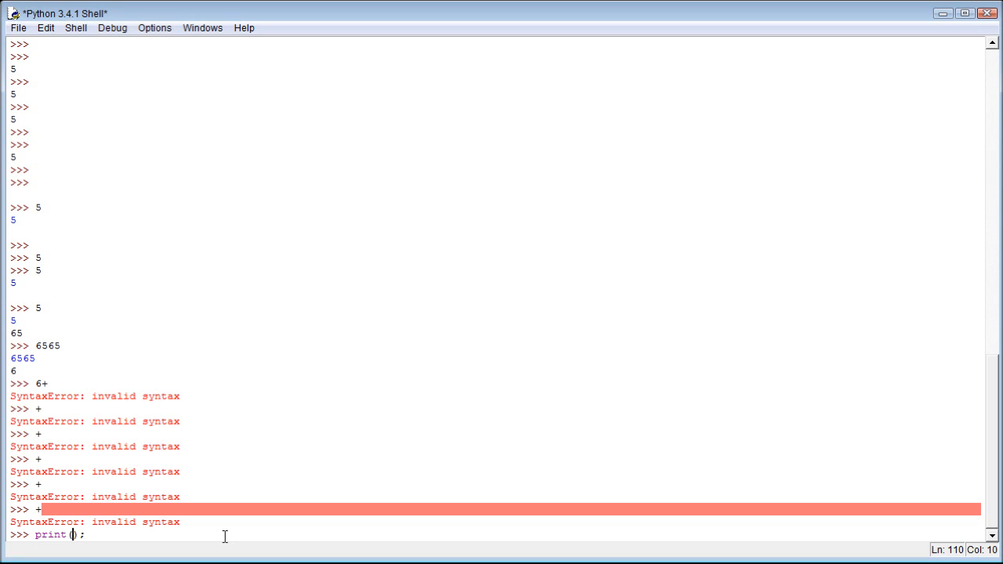
pyautogui.write('"')
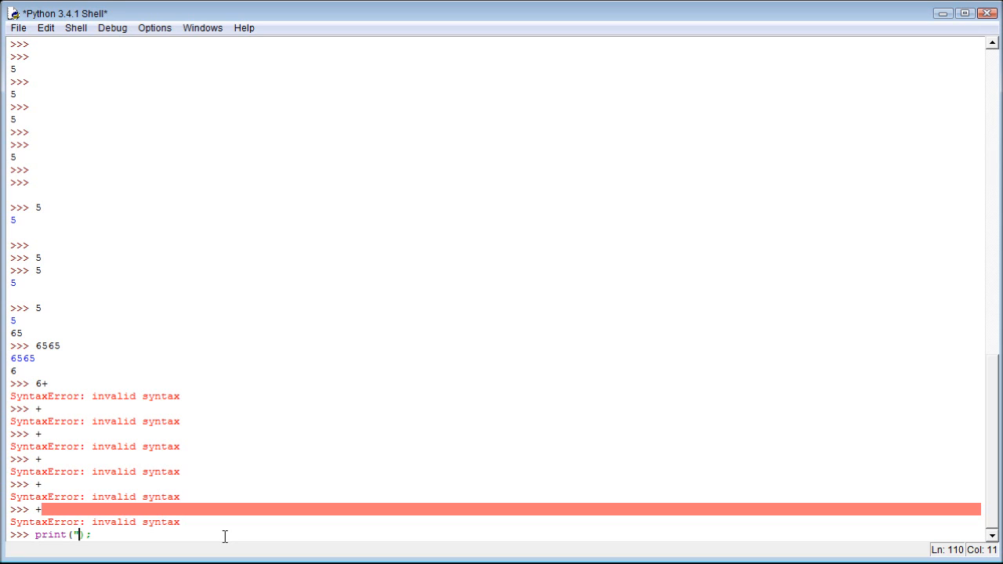
pyautogui.write('\\n')
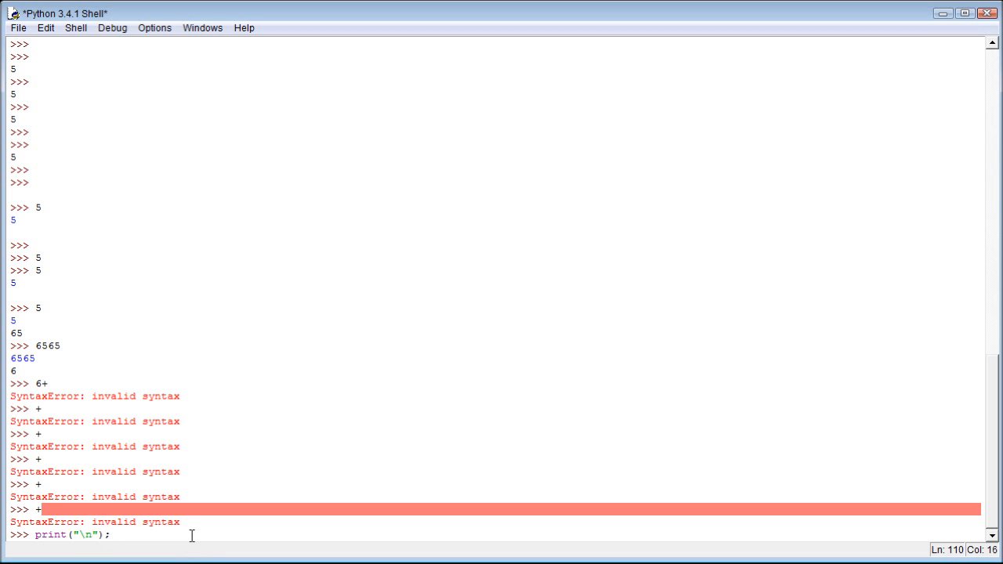
pyautogui.press('Return')
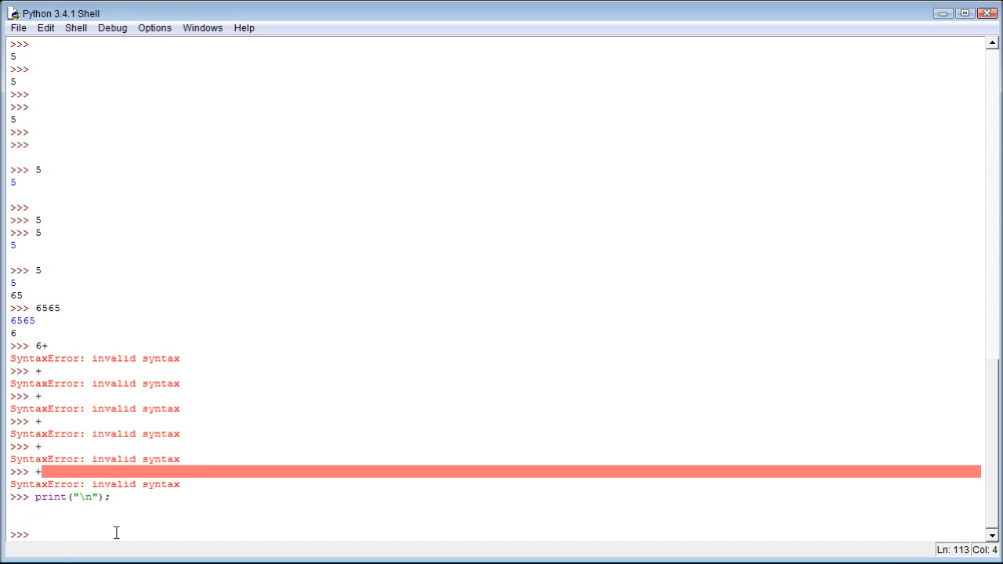
# Run print("\n" *40); so forty newlines push the earlier output off screen.
pyautogui.write('print()')
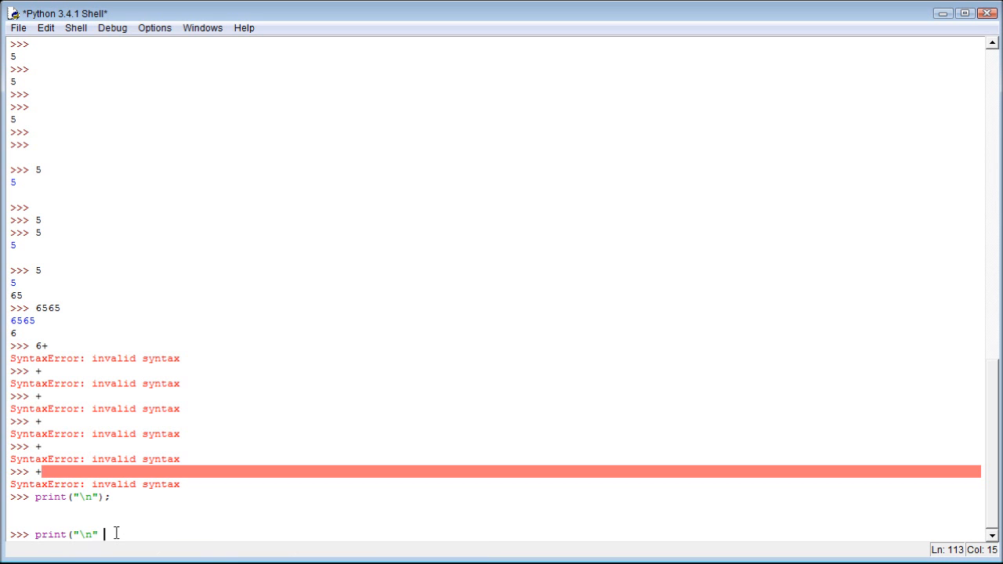
pyautogui.write('+')
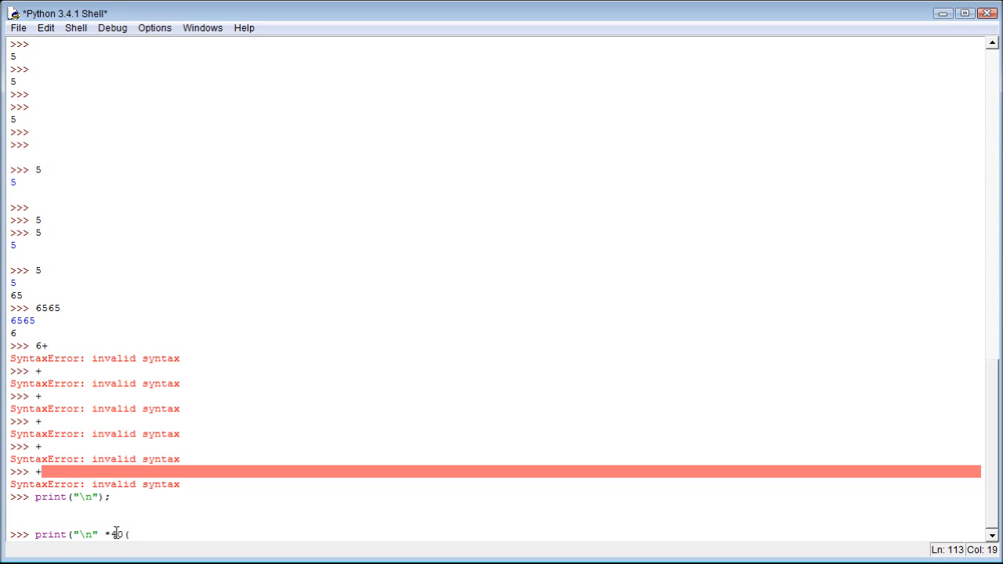
pyautogui.write(');')
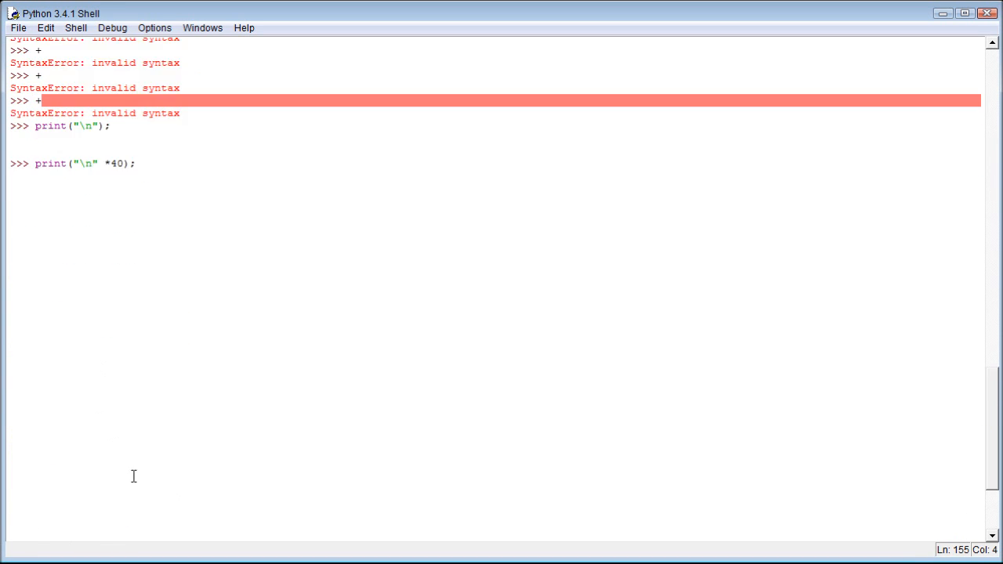
# Dismiss the Windows genuine-software warning to continue in a fresh IDLE shell.
pyautogui.scroll(-3)
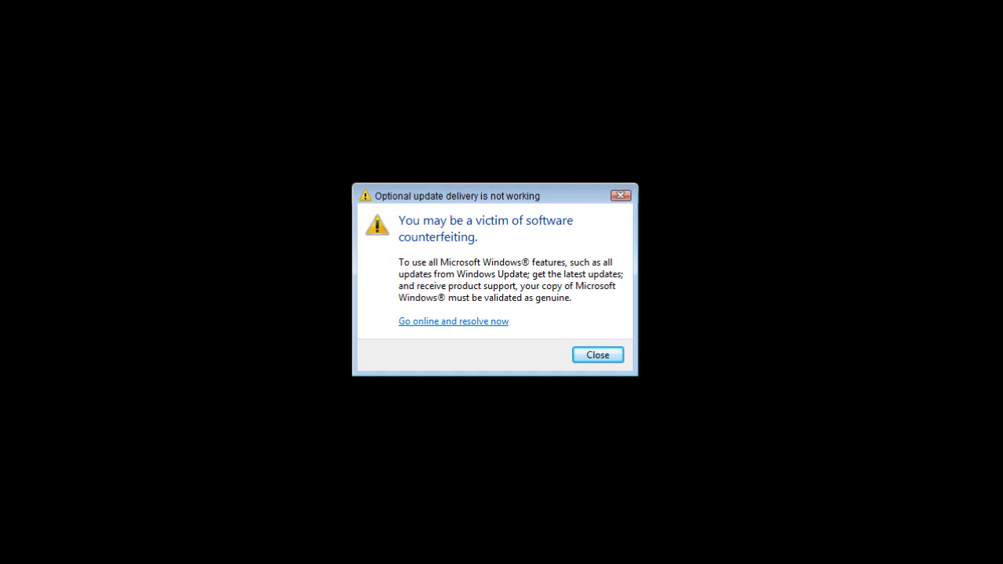
pyautogui.click(597, 354)
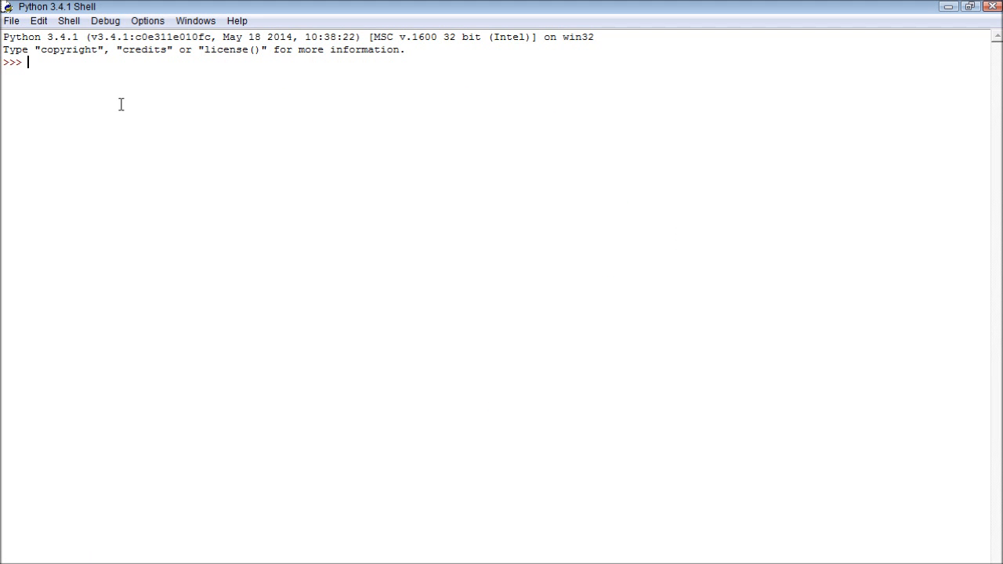
pyautogui.moveTo(126, 109)
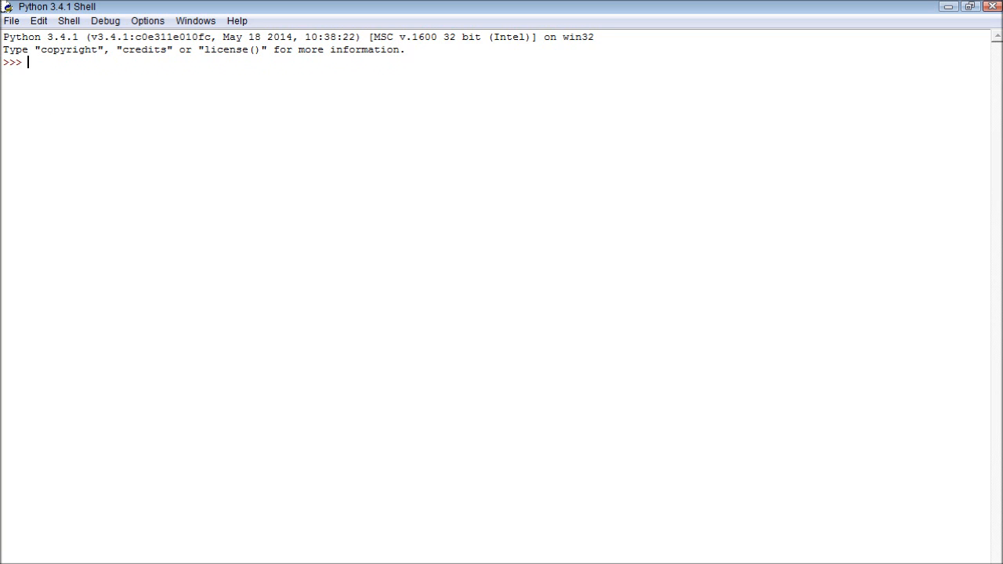
pyautogui.moveTo(175, 110)
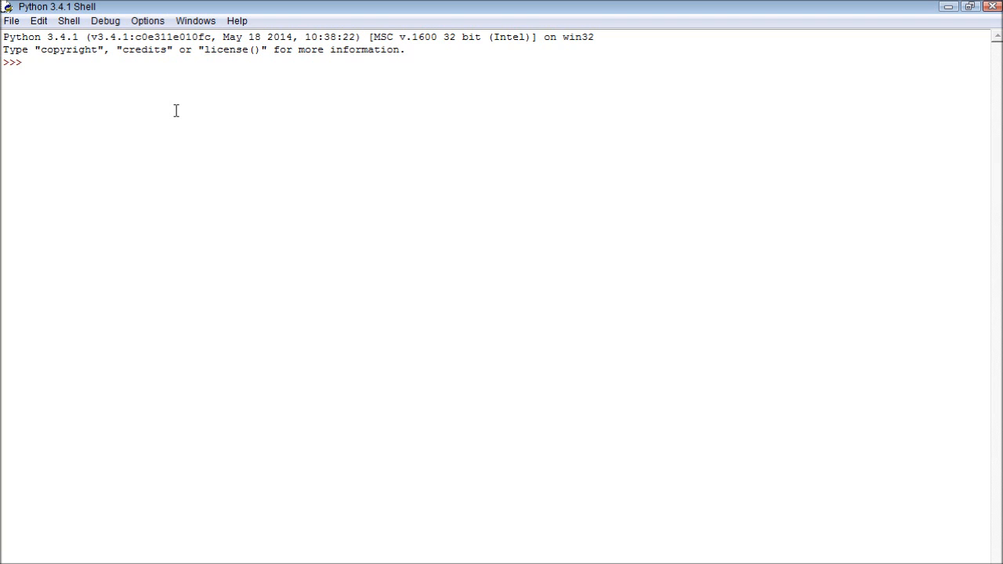
pyautogui.write('def')
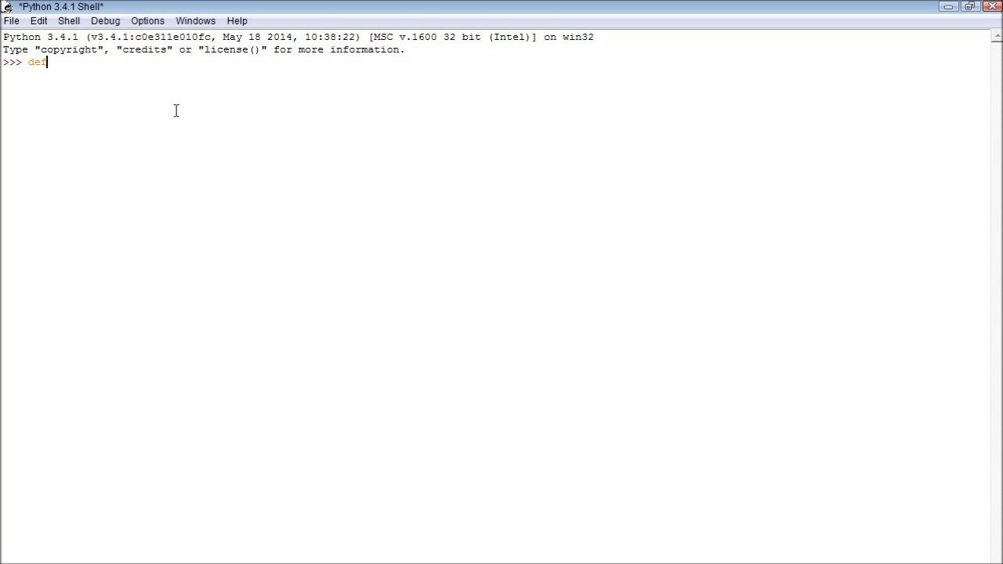
pyautogui.write('cls')
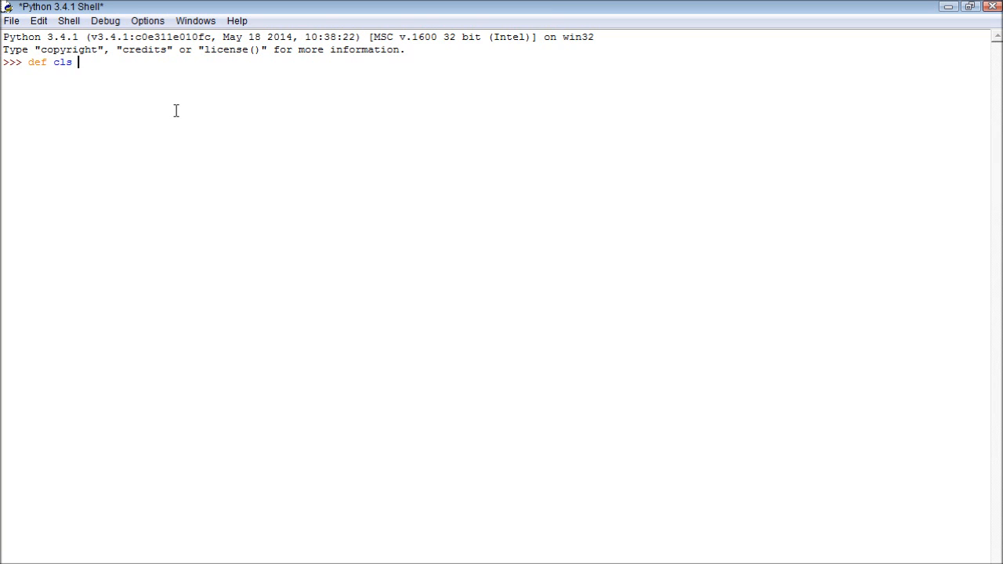
pyautogui.write('(): pri')
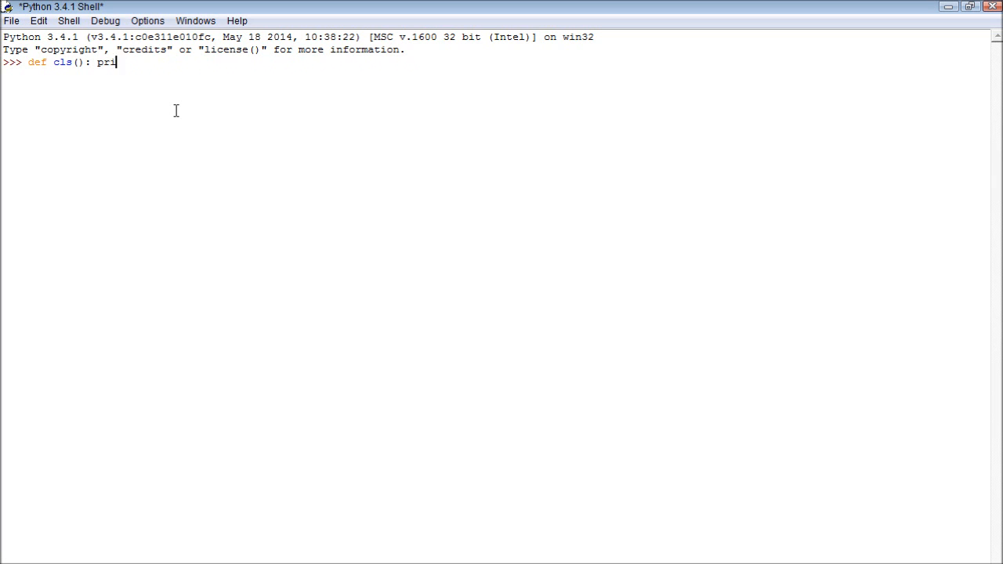
pyautogui.press('Backspace')
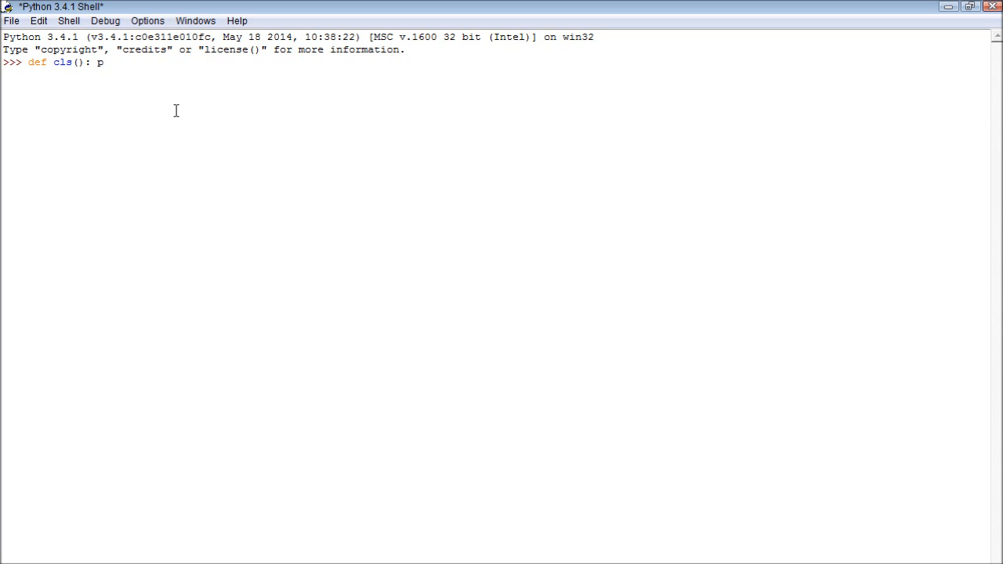
pyautogui.write('rint')
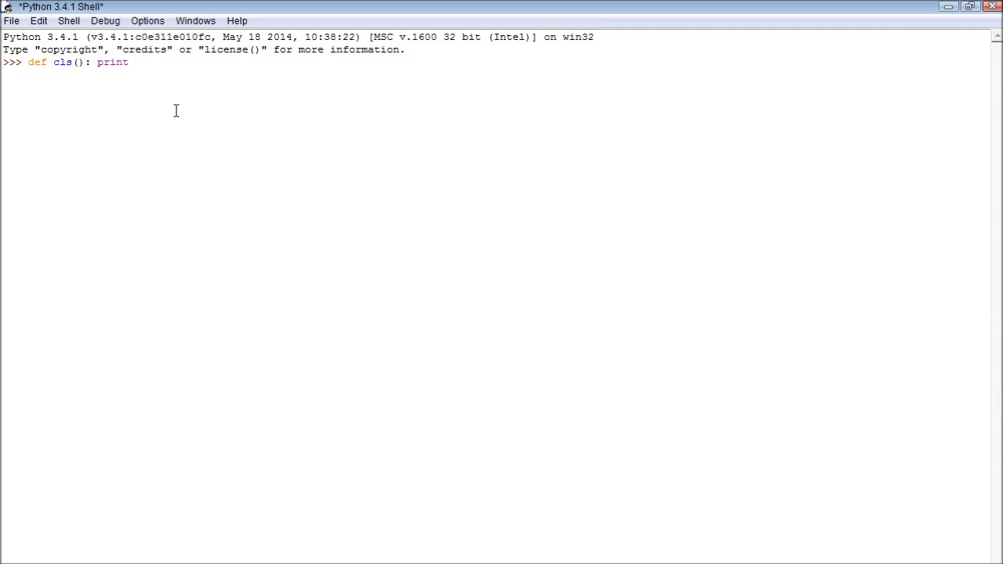
pyautogui.write('();')
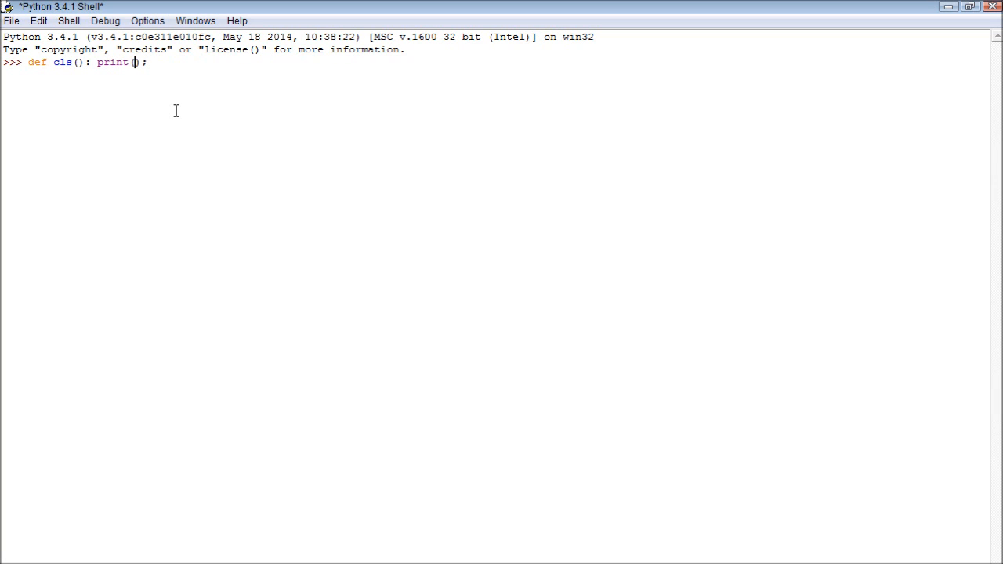
pyautogui.write('"\\n"')
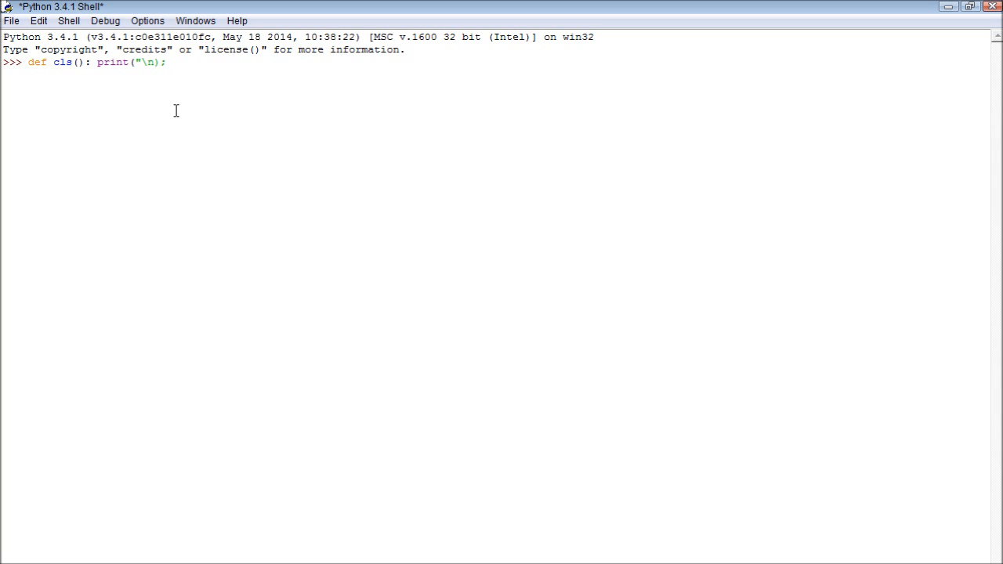
pyautogui.write('*')
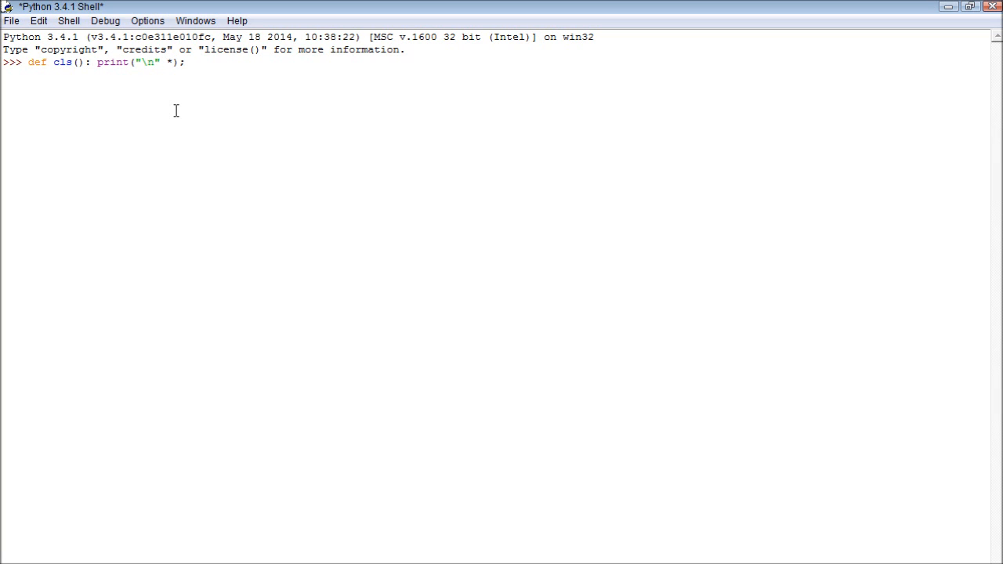
pyautogui.write('* 60')
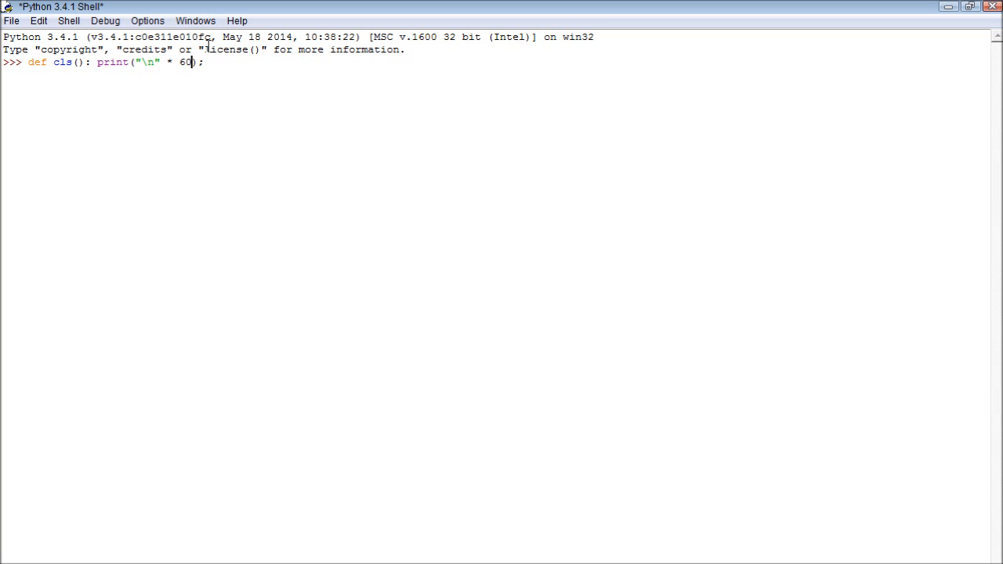
pyautogui.press('Return')
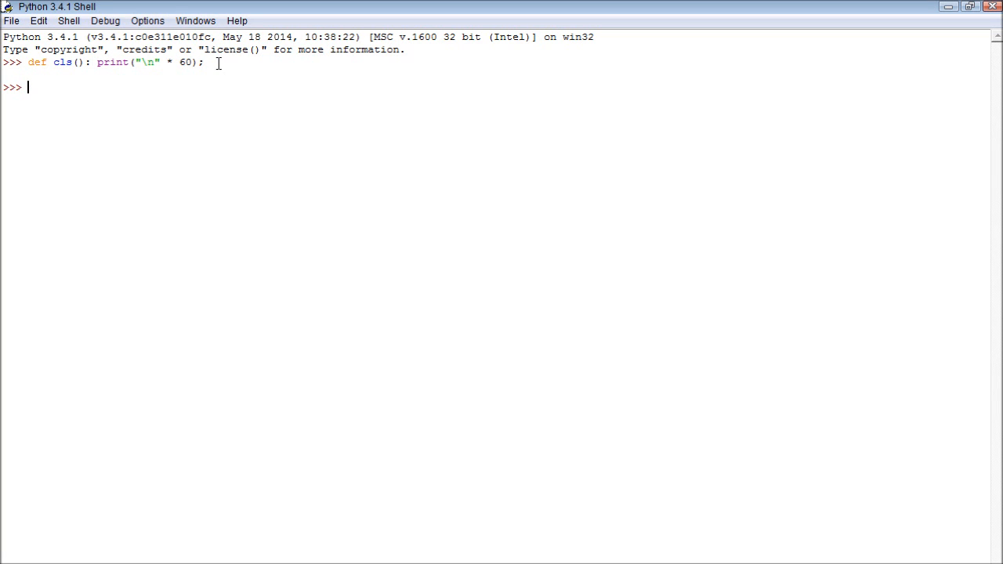
pyautogui.write('cls();')
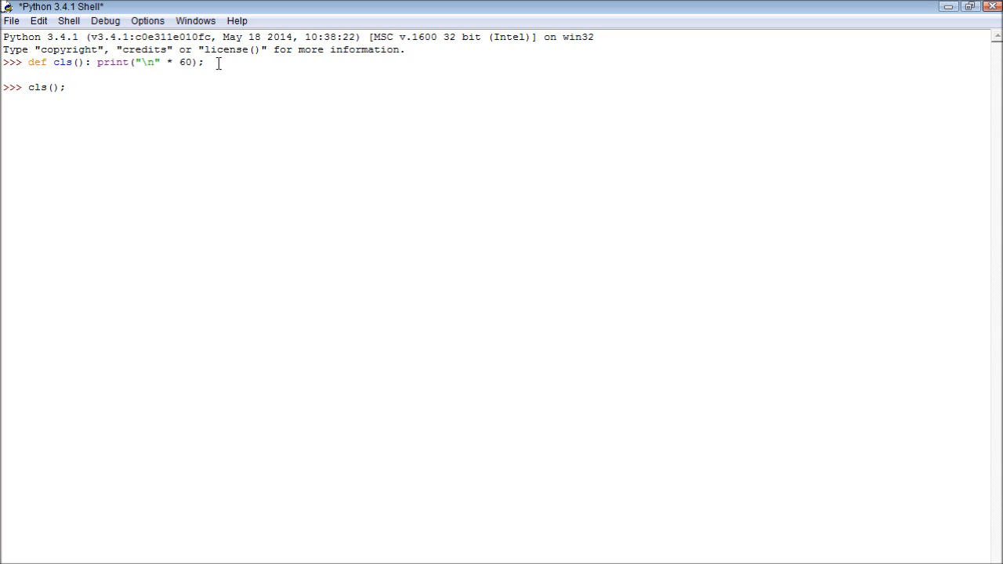
pyautogui.press('Return')
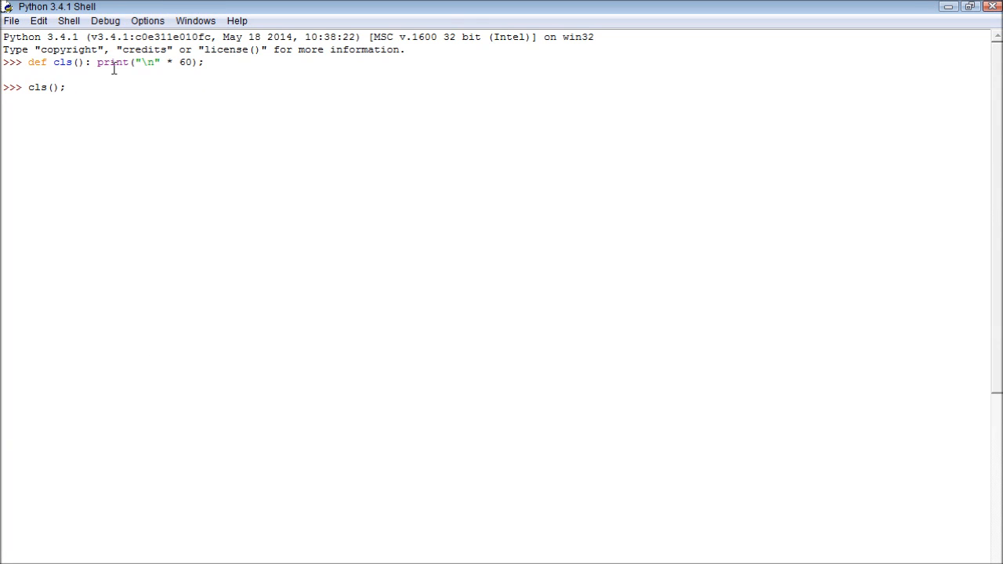
pyautogui.press('Return')
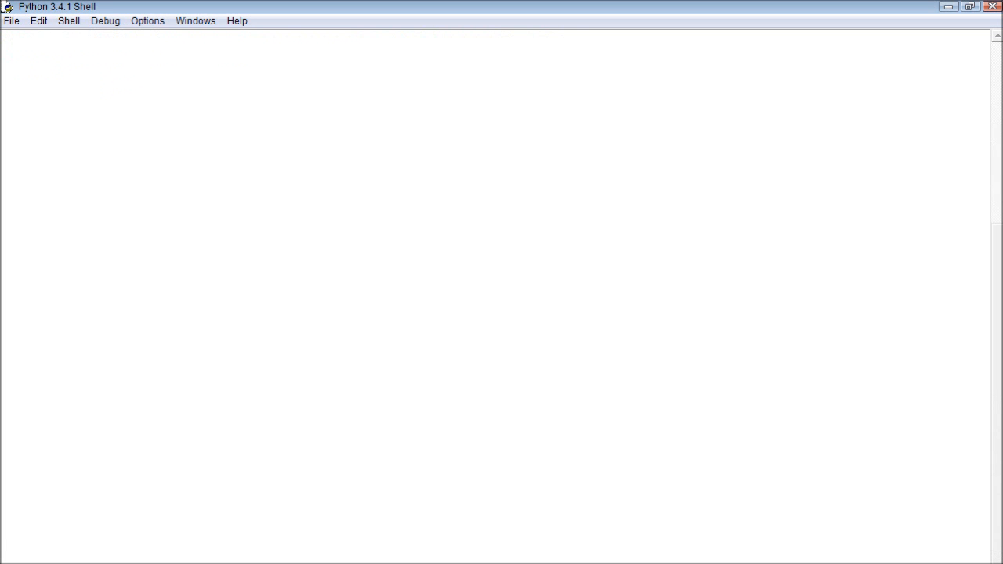
pyautogui.moveTo(107, 373)
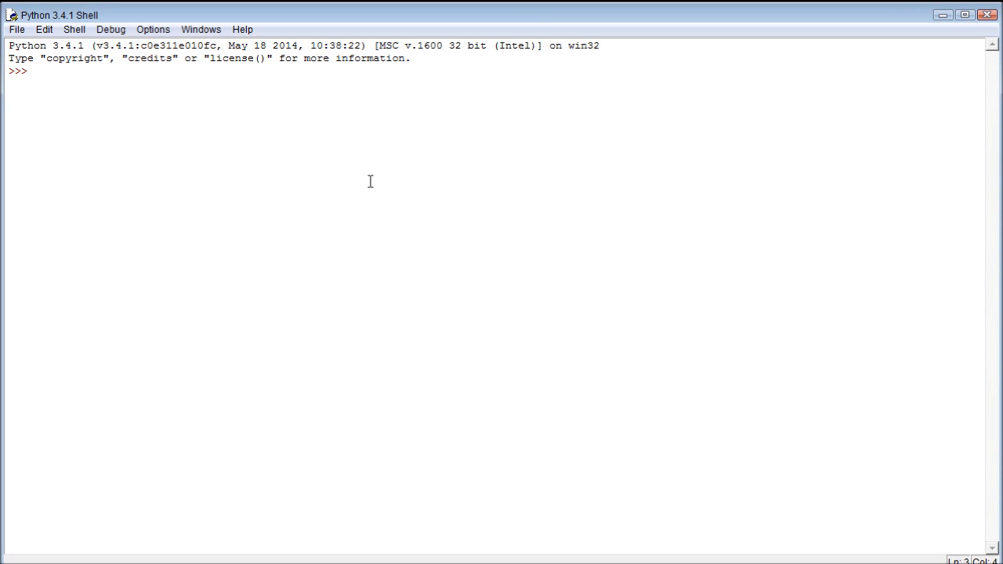
pyautogui.write('Variables')
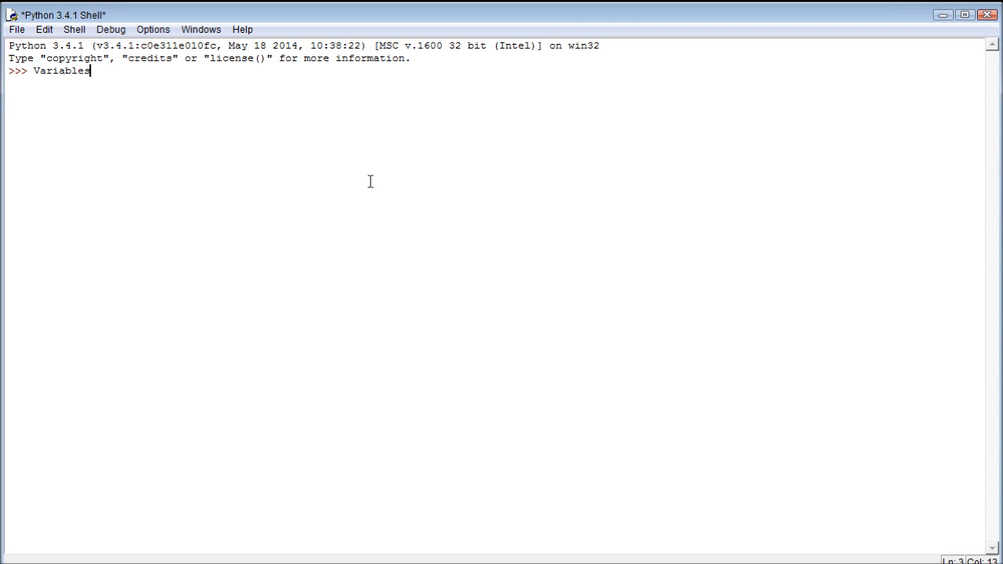
pyautogui.press('backspace')
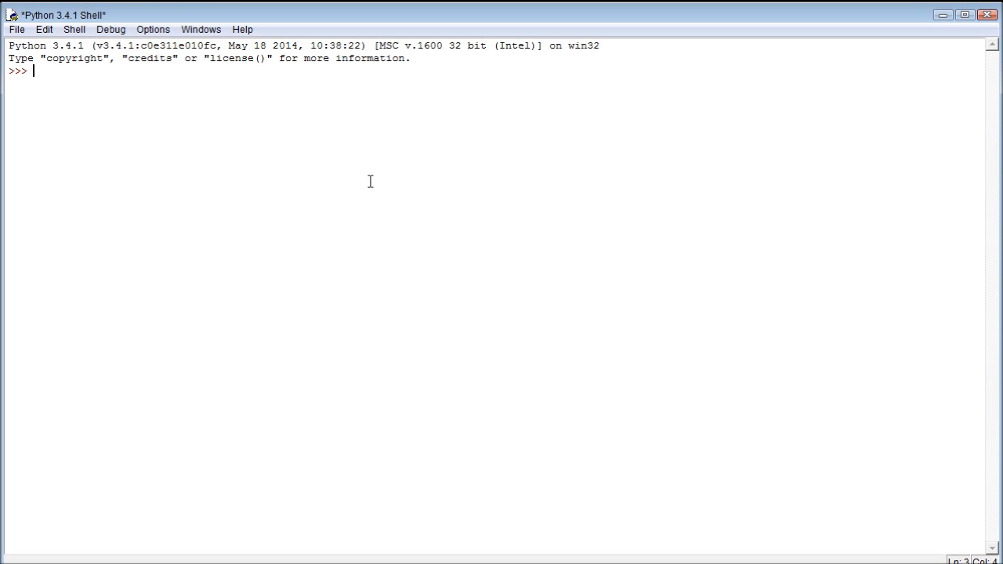
# Assign subscribe = 5; at the prompt.
pyautogui.write('subscribe')
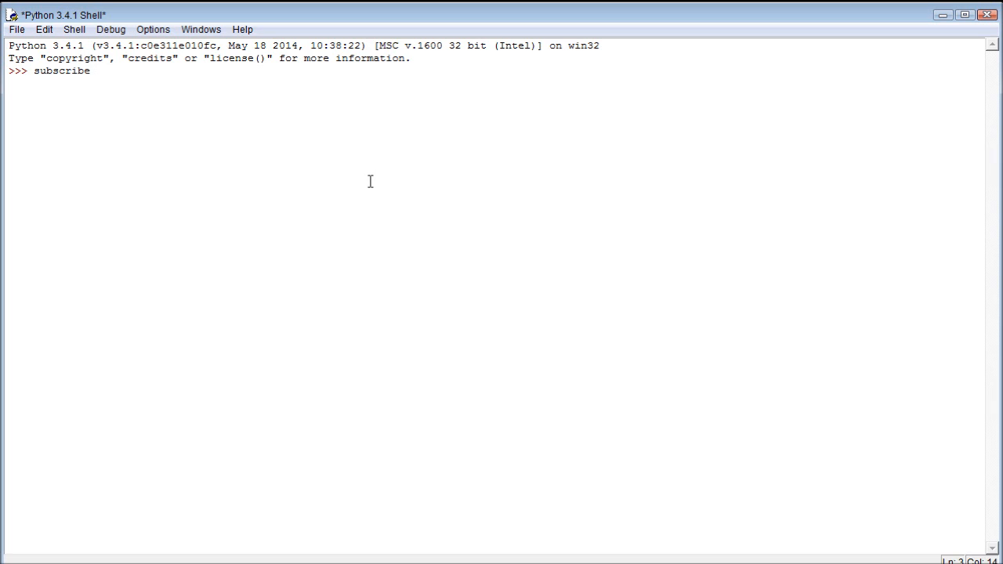
pyautogui.write('=')
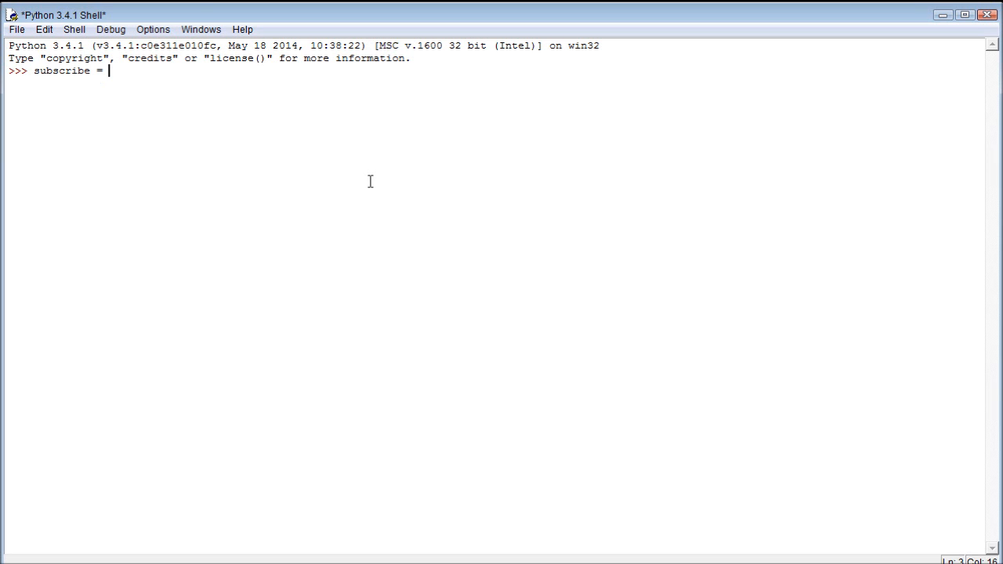
pyautogui.write('5')
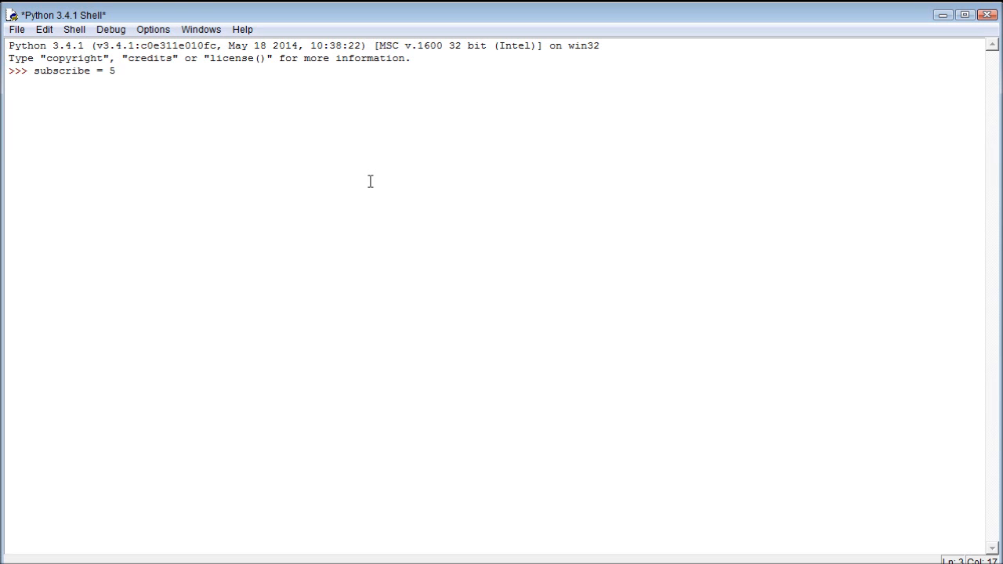
pyautogui.press('Return')
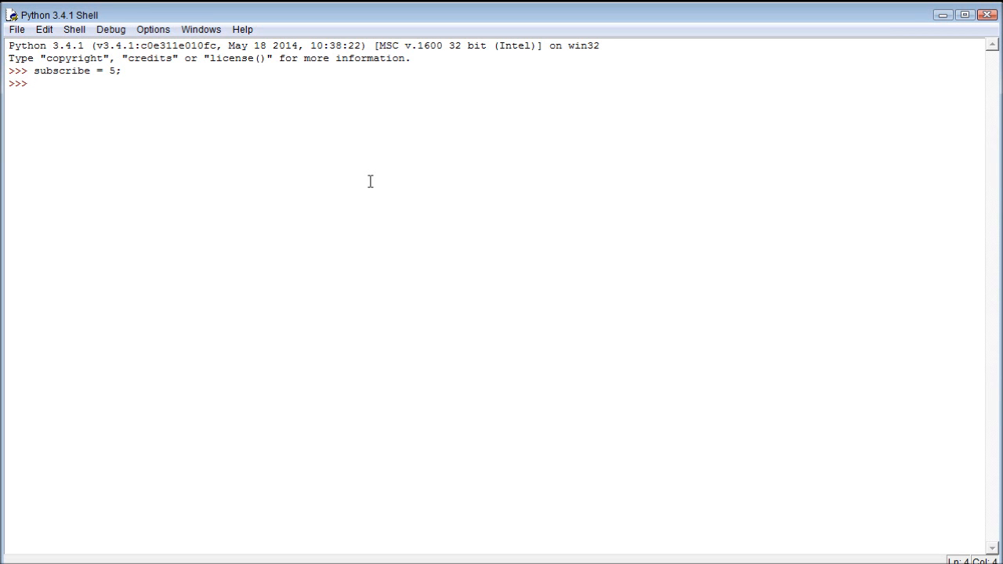
# Run print(subscribe); so the value 5 is displayed.
pyautogui.write('print();')
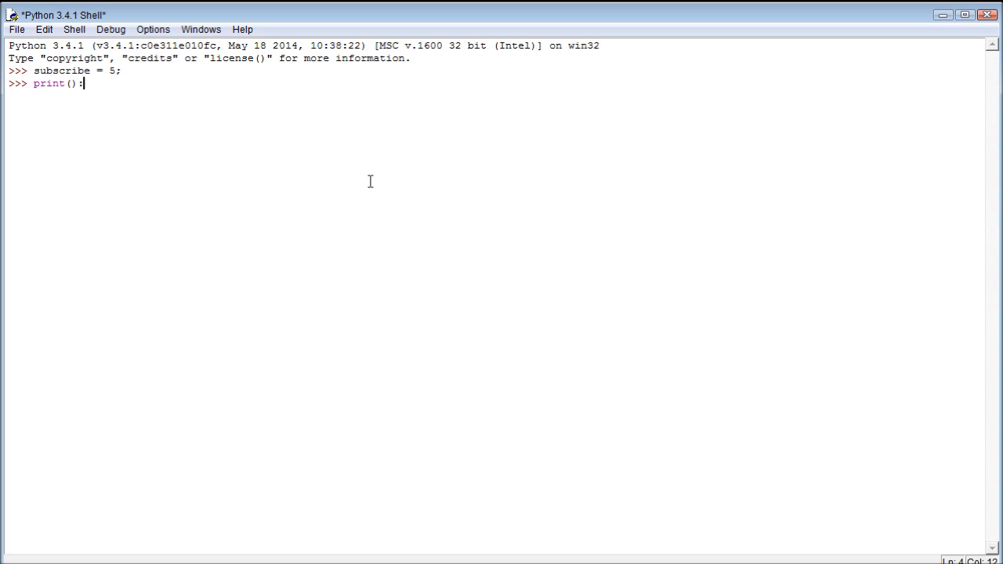
pyautogui.write('"')
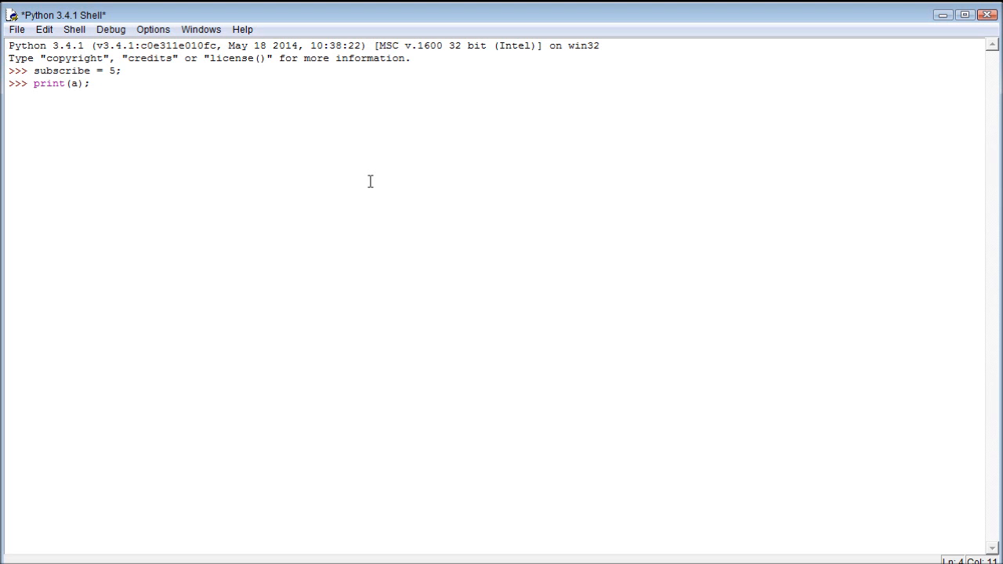
pyautogui.write('subscribe')
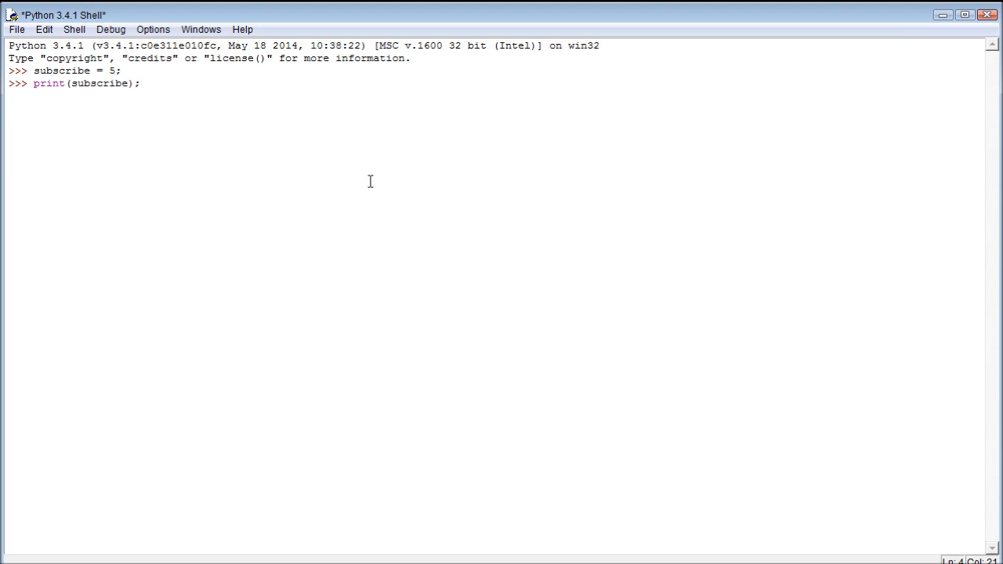
pyautogui.press('Return')
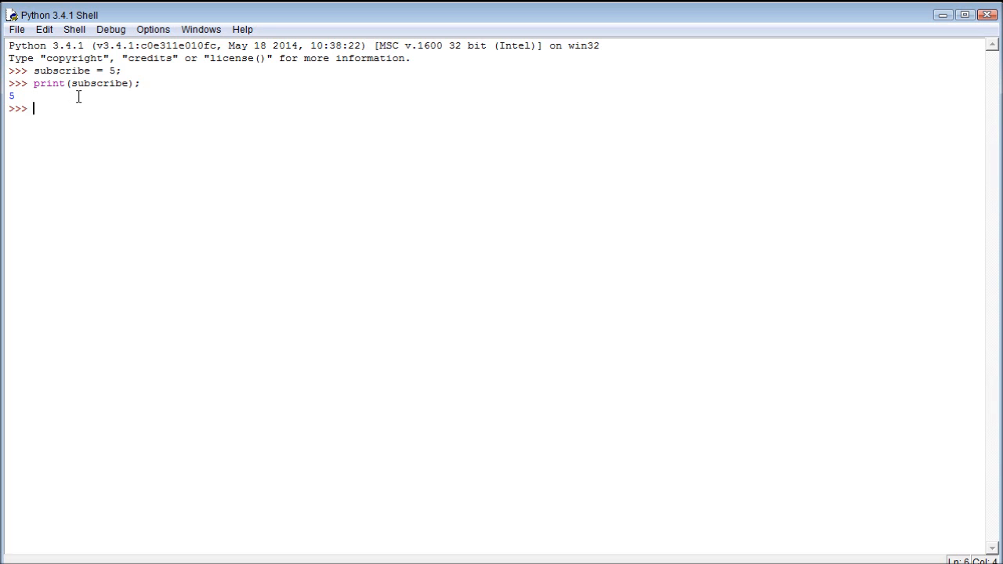
# Run print('subscribe'); so the literal word subscribe is output instead of 5.
pyautogui.write('print (')
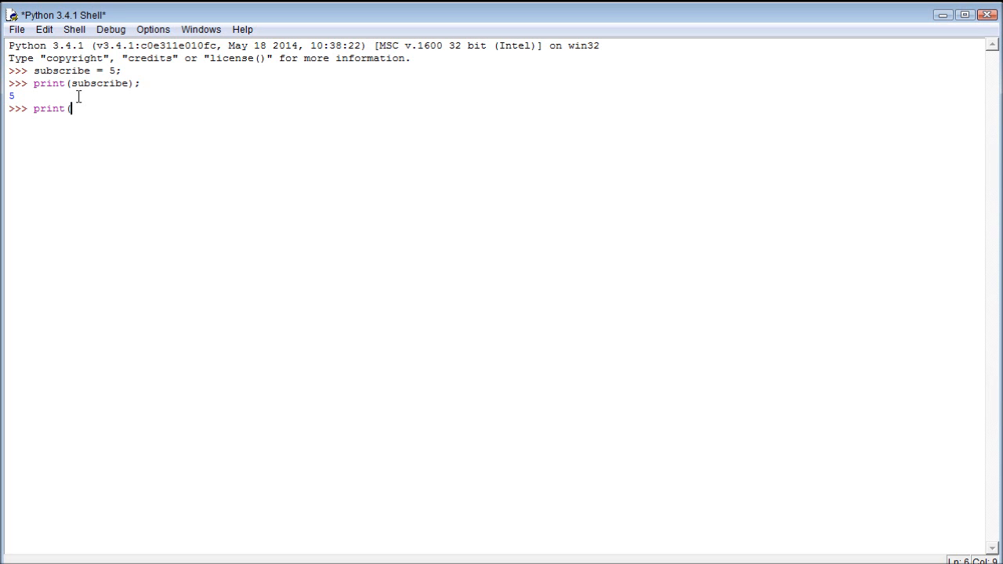
pyautogui.write("'subscrib")
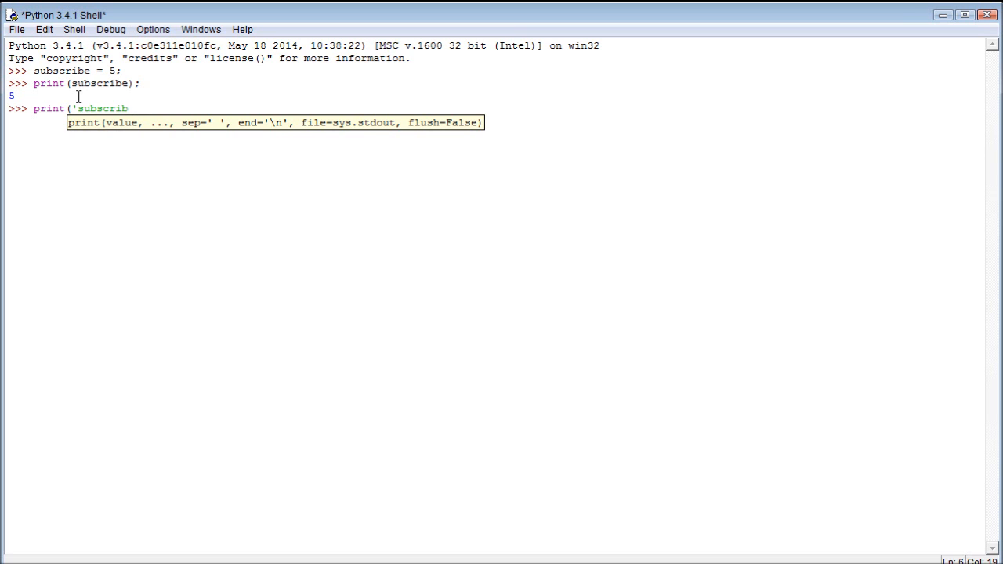
pyautogui.write("e');")
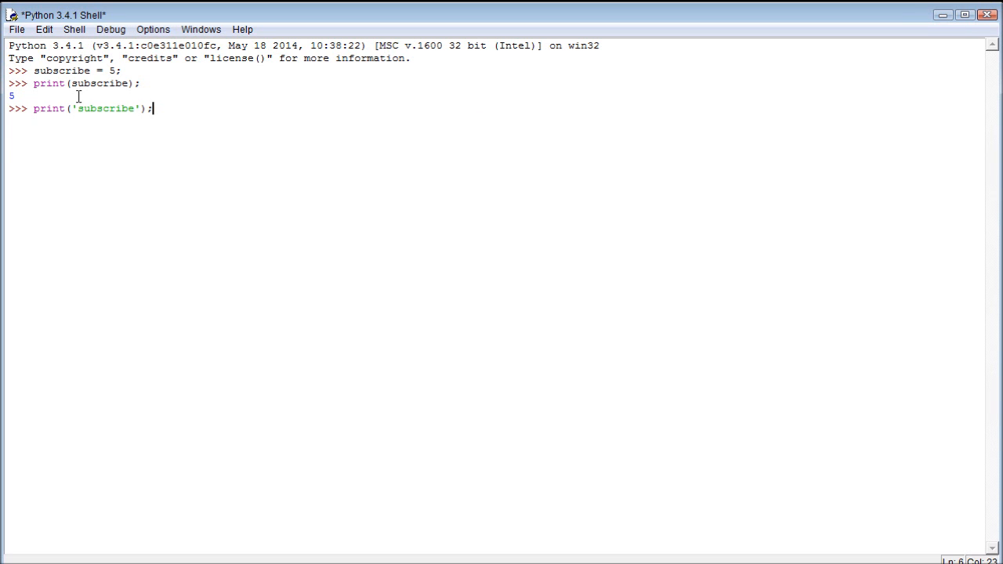
pyautogui.press('Return')
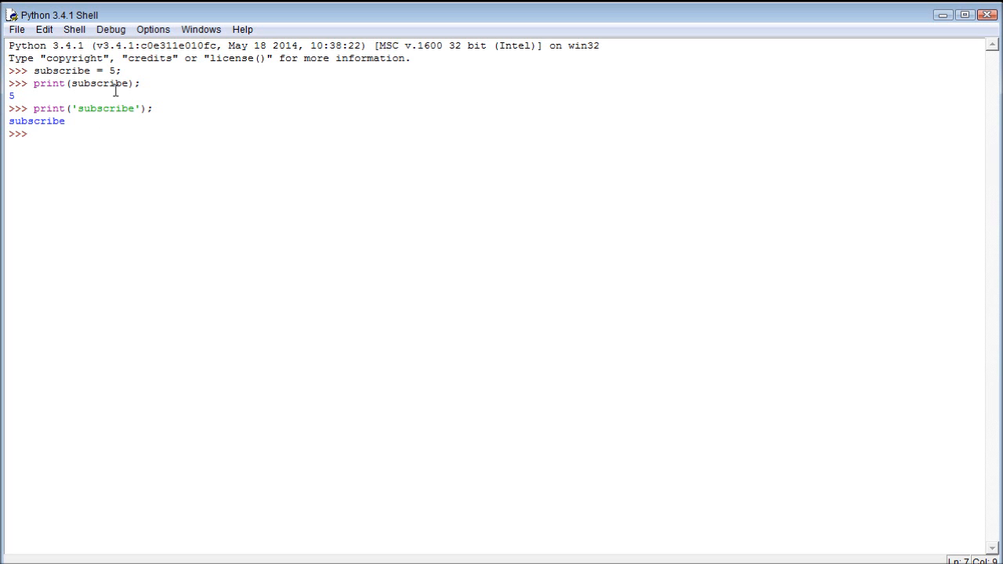
# Highlight the variable name in the earlier print line, then return to the prompt.
pyautogui.doubleClick(99, 83)
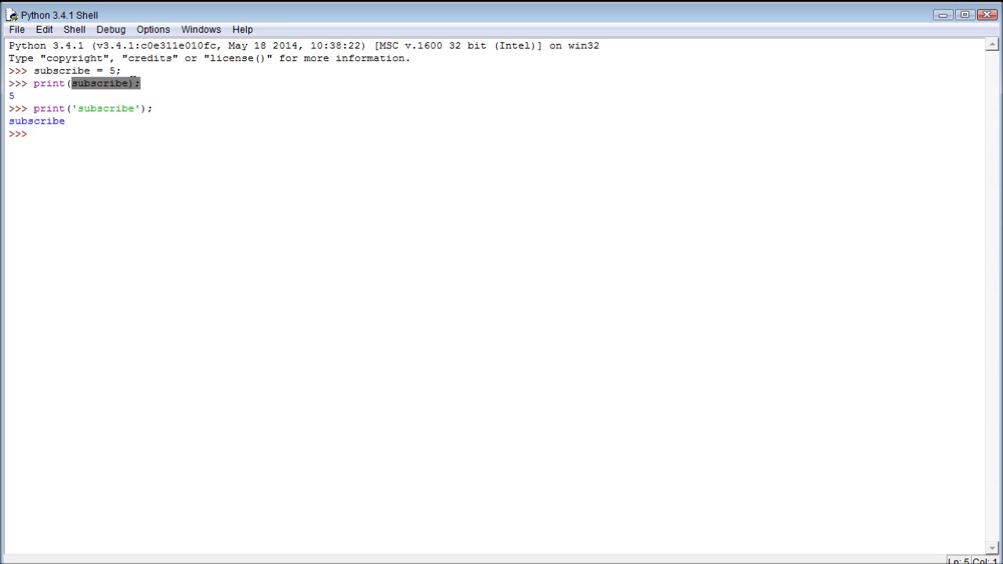
pyautogui.click(135, 108)
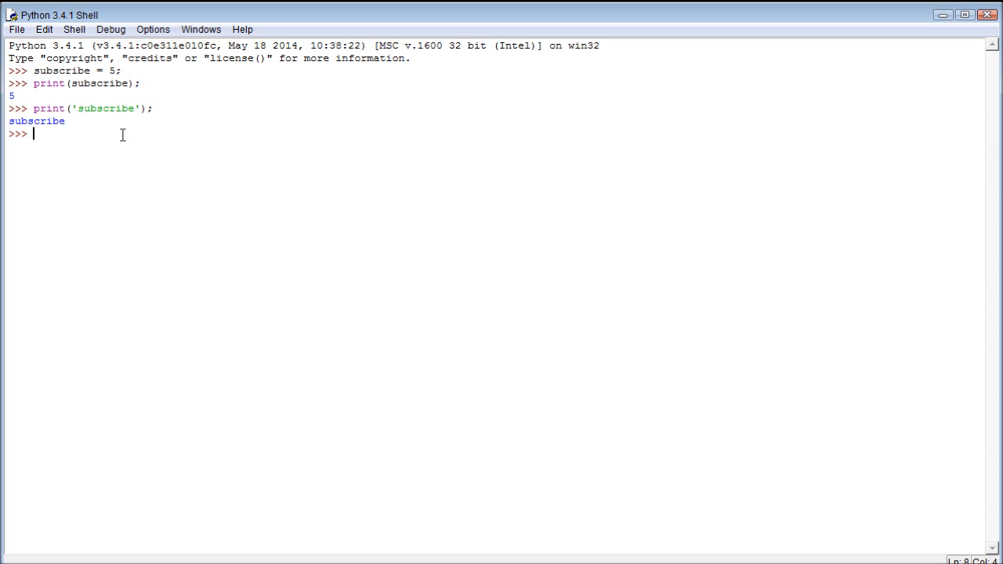
# Attempt subscribe = 'right now ple"; with mismatched quotes and dismiss the resulting prompt.
pyautogui.write('subscrib')
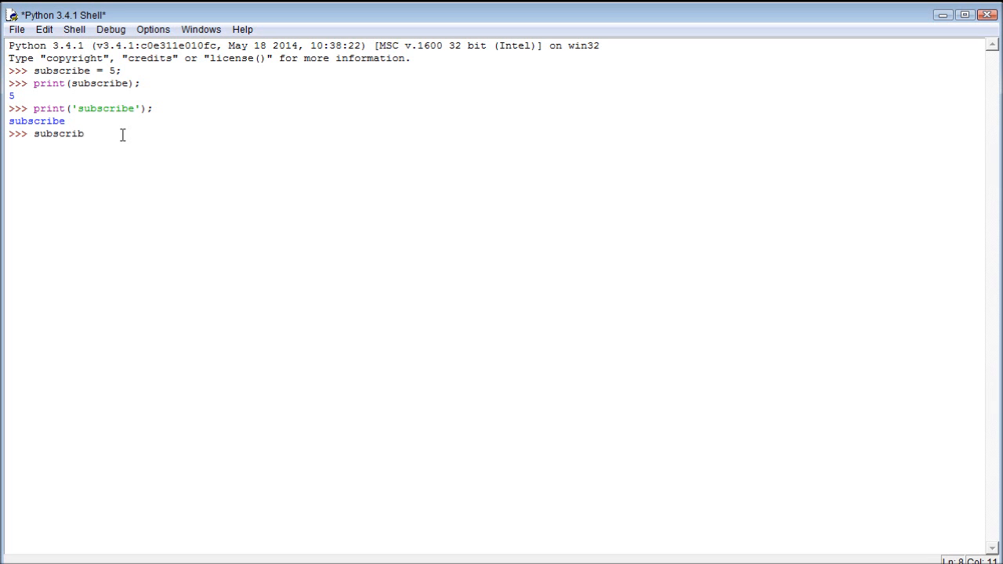
pyautogui.write('e =')
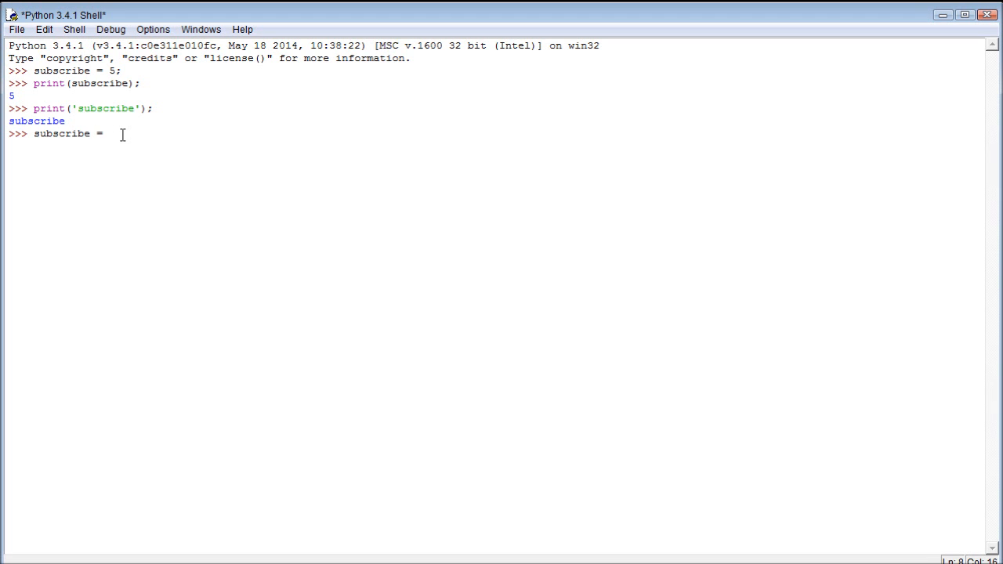
pyautogui.write("'")
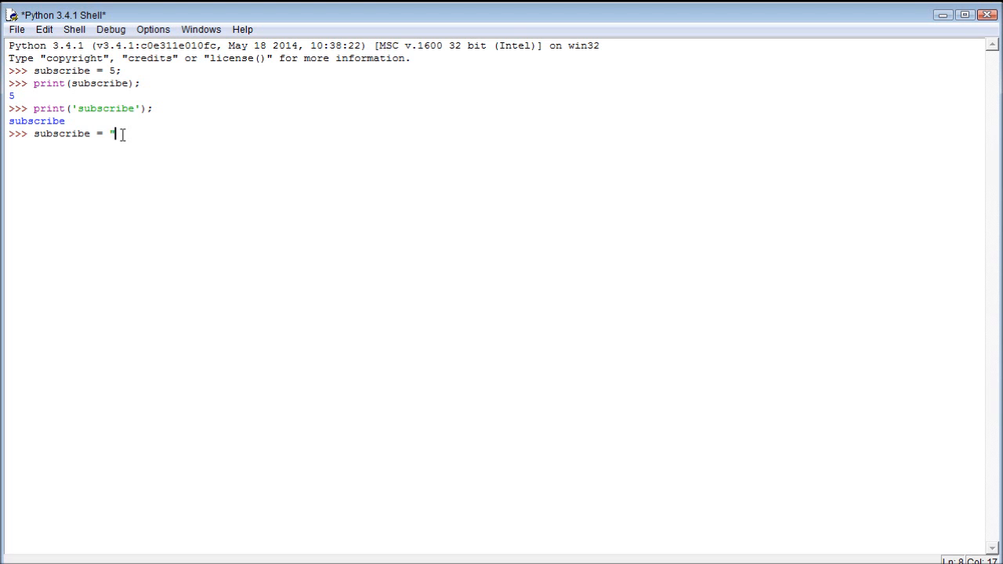
pyautogui.write('right now')
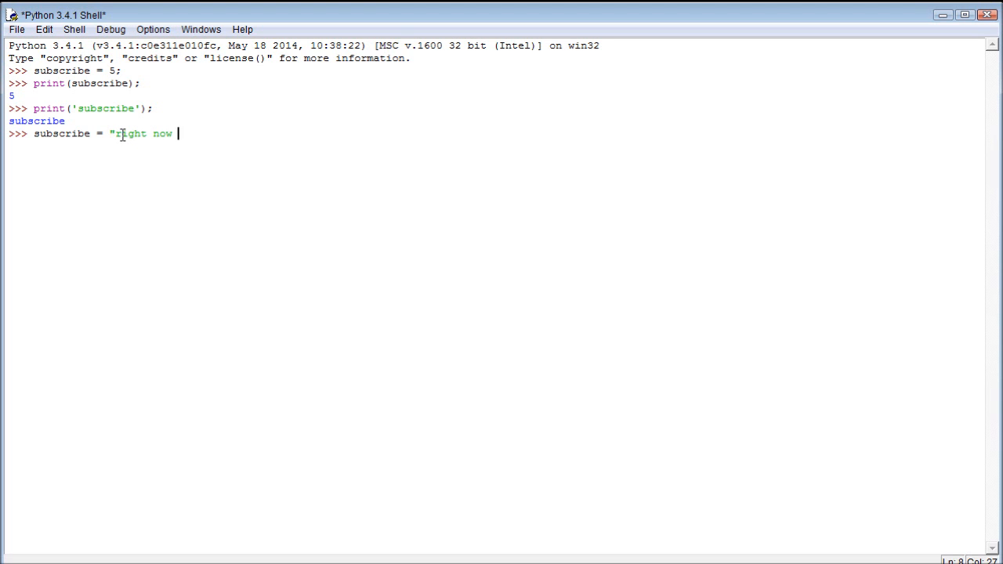
pyautogui.write('ple')
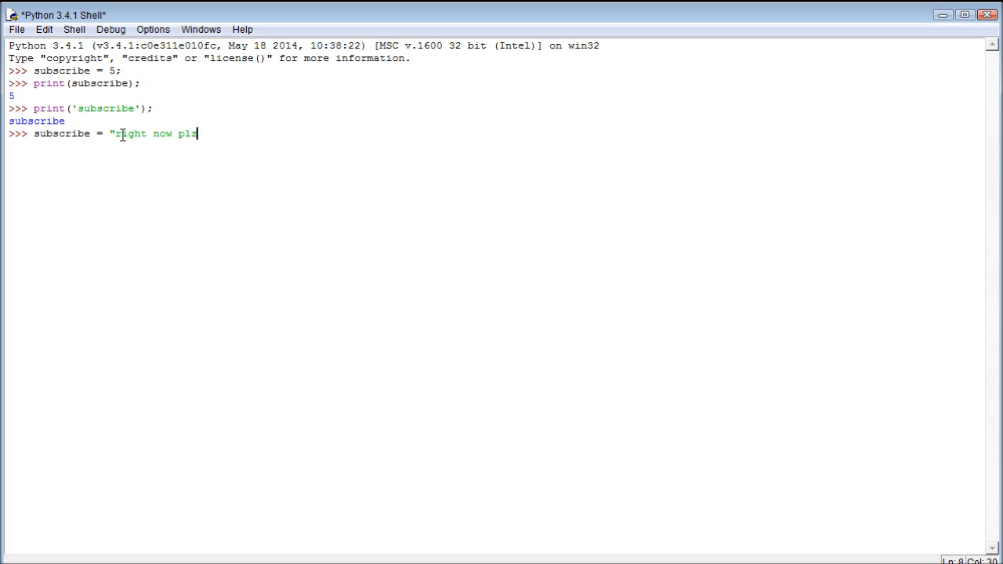
pyautogui.write('";')
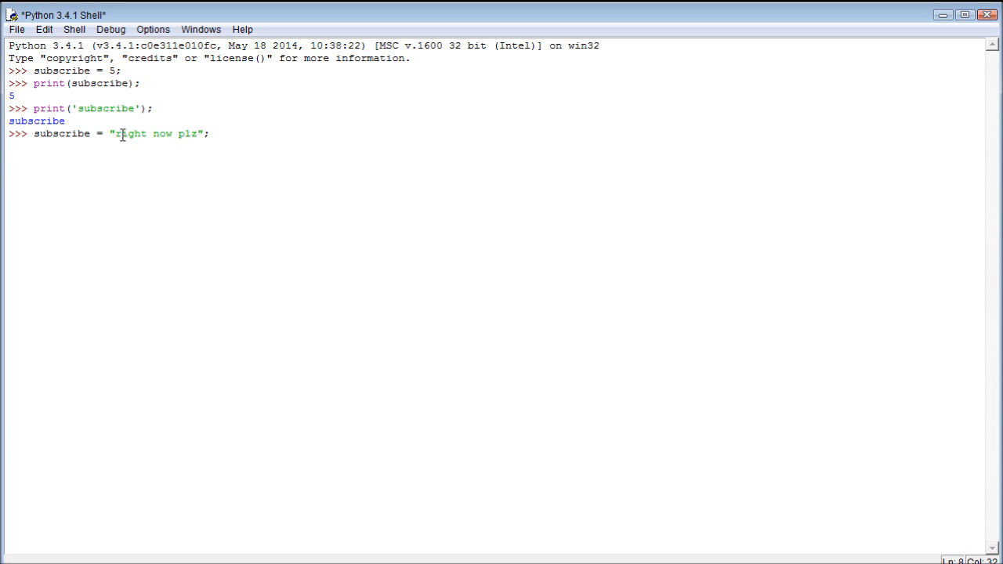
pyautogui.press('Return')
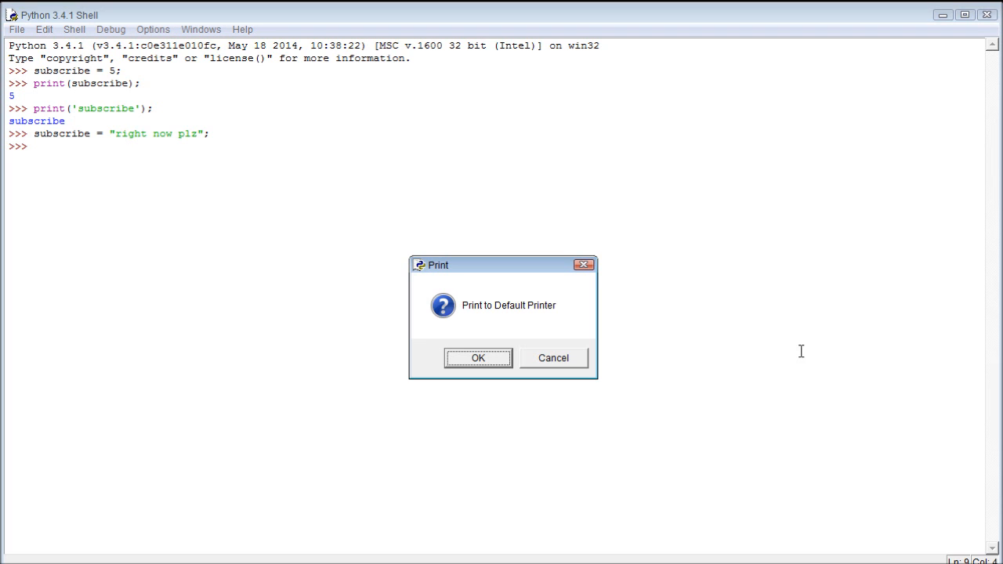
pyautogui.click(553, 357)
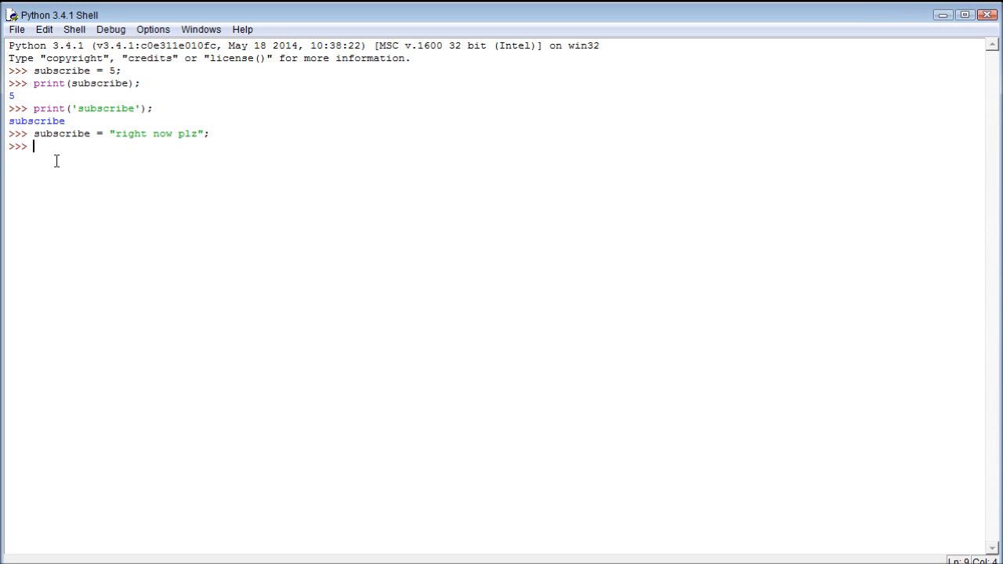
# Reassign subscribe = "right now plz"; and print it, showing right now plz while 'subscribe' still prints the word.
pyautogui.write('subscribe = "right now plz";')
pyautogui.write("print('subscribe');")
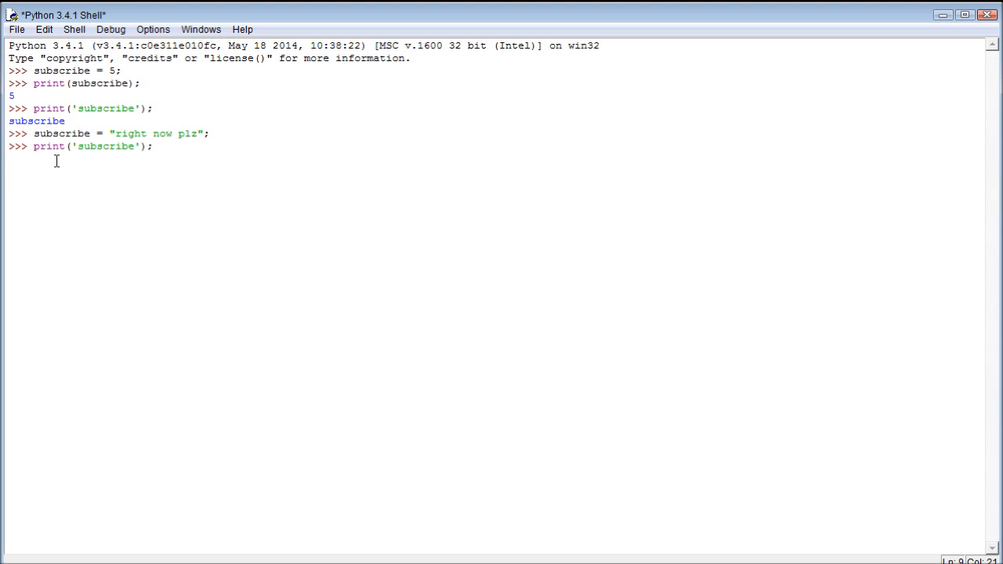
pyautogui.press('Return')
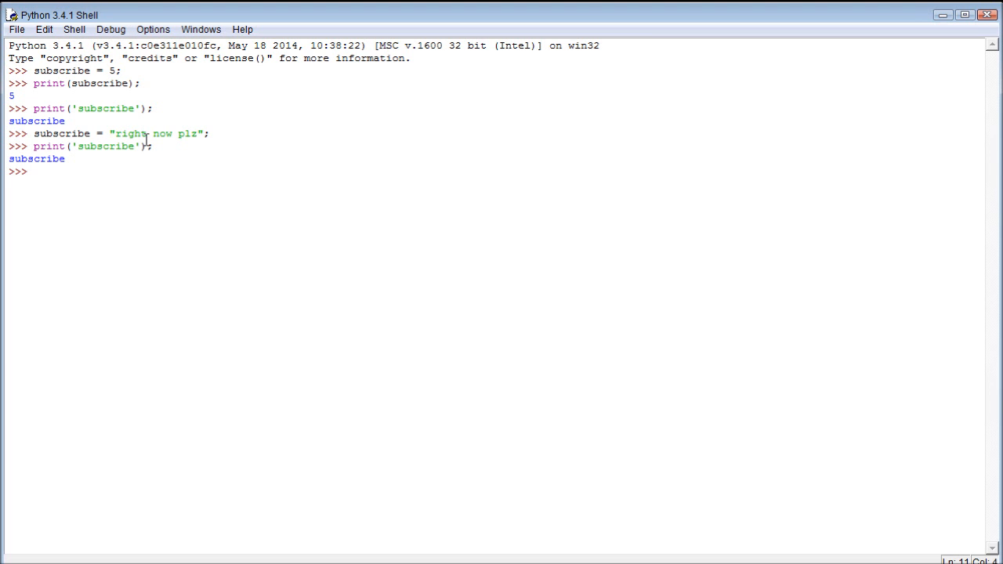
pyautogui.write("print('subscribe');")
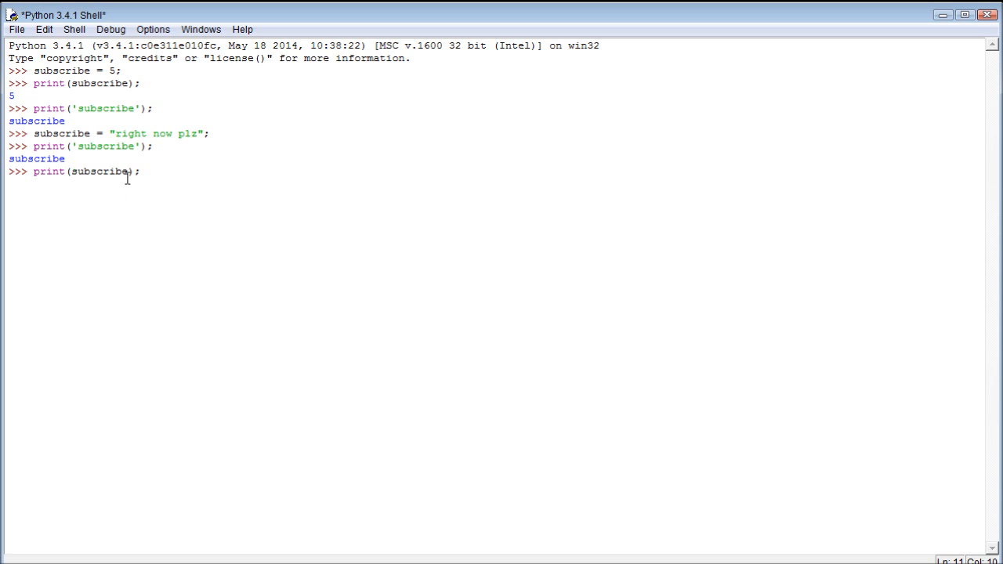
pyautogui.press('Return')
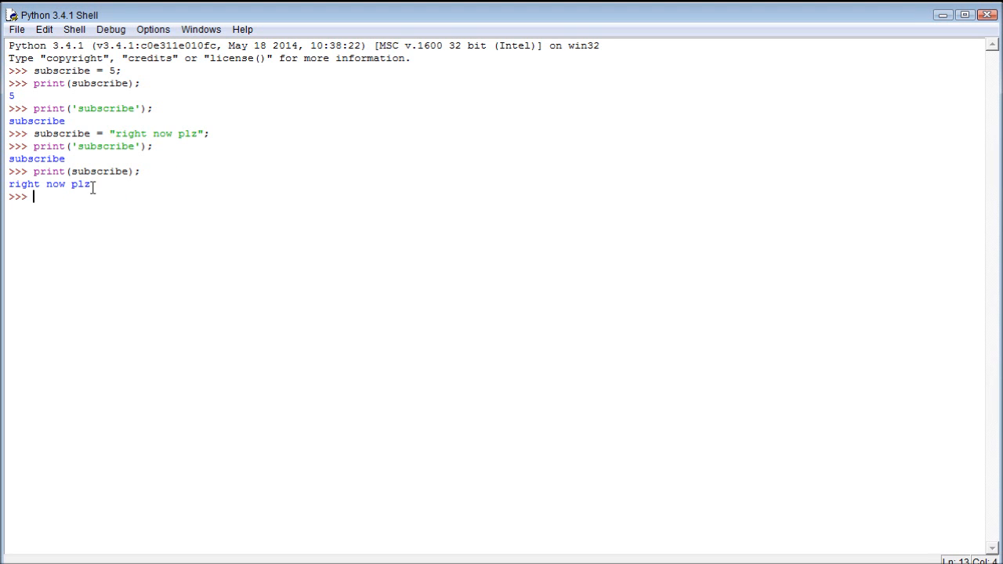
pyautogui.doubleClick(48, 184)
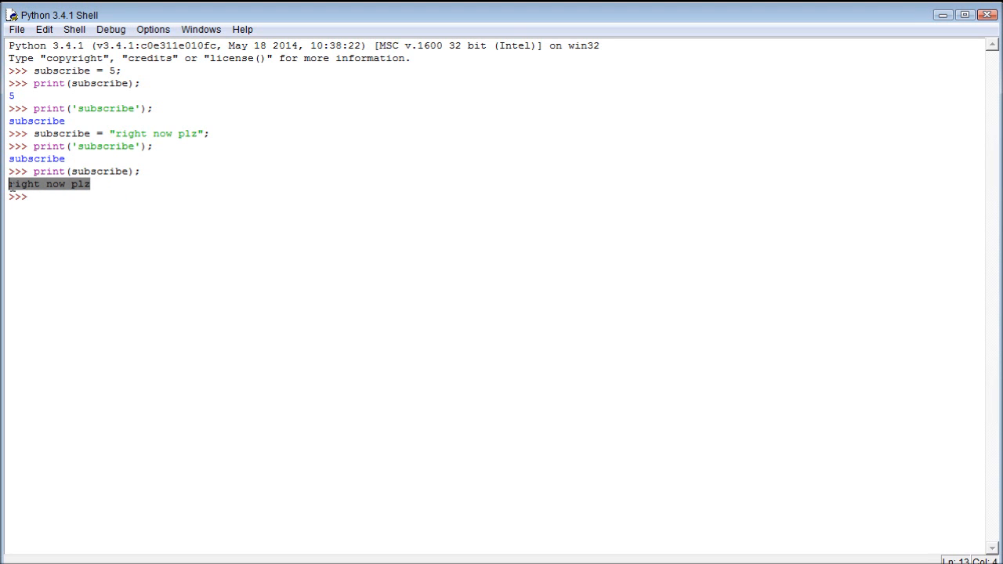
pyautogui.click(131, 207)
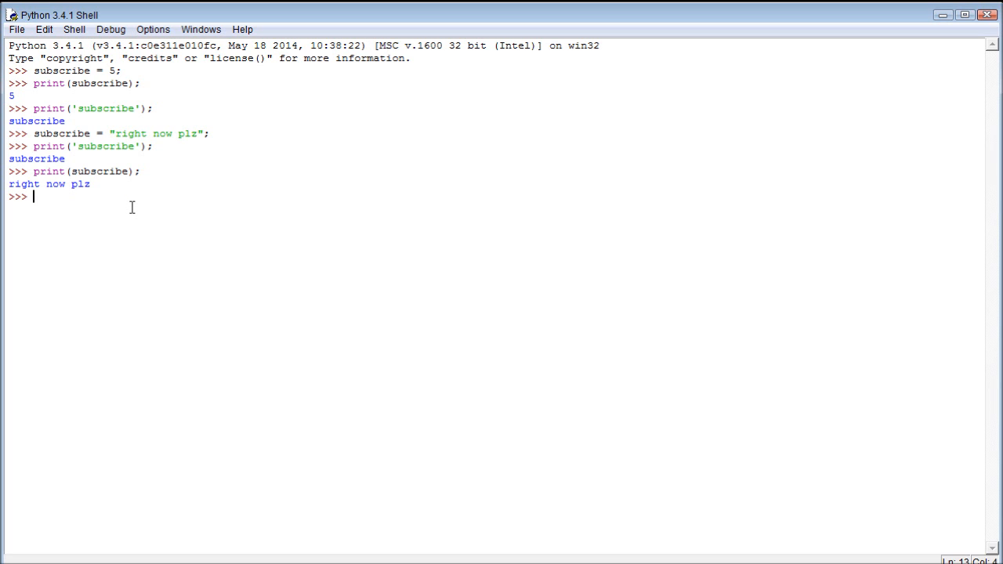
# Assign clicklike = "if you like the video"; on a fresh prompt line.
pyautogui.press('Return')
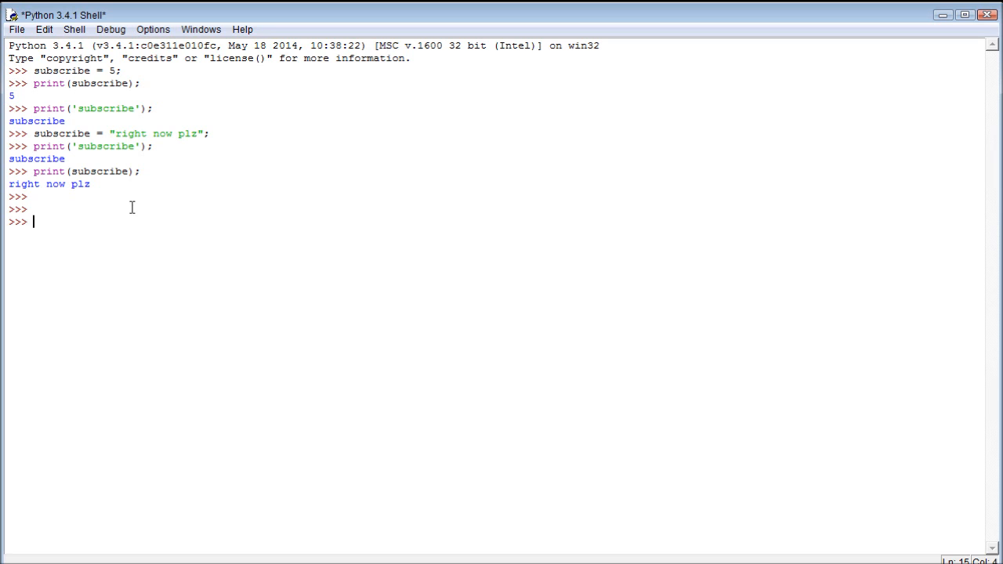
pyautogui.write('cl')
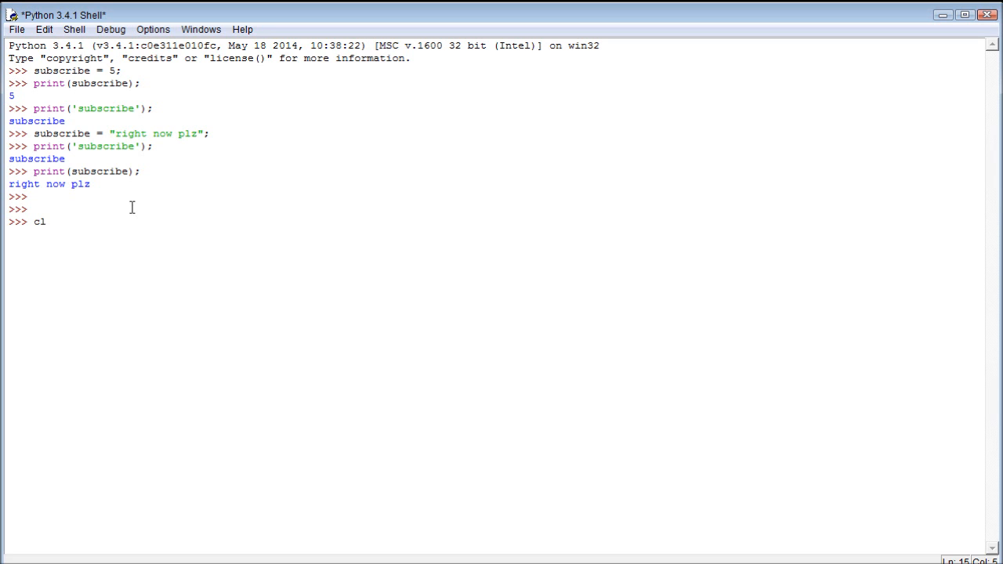
pyautogui.write('icklike')
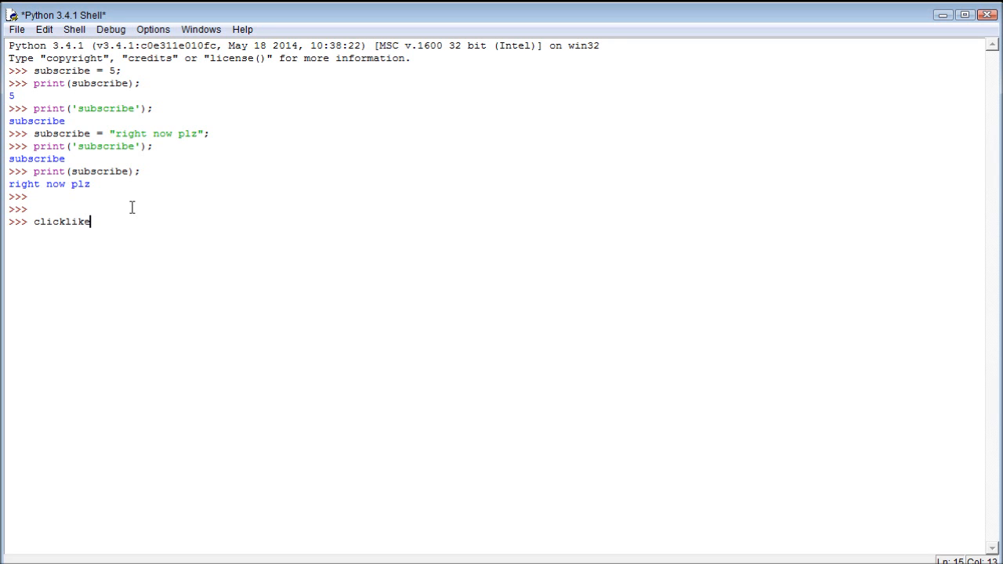
pyautogui.write('=')
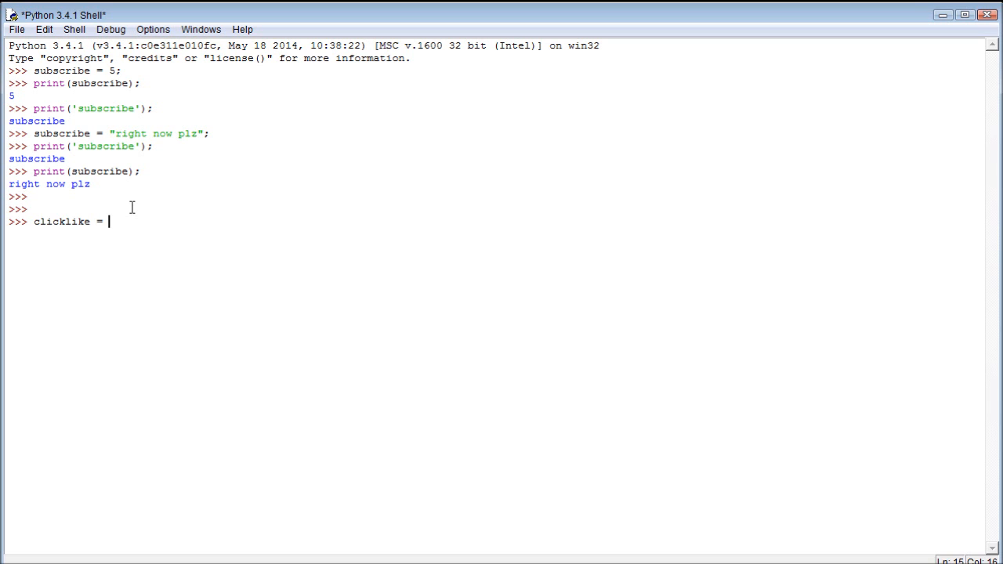
pyautogui.write('"')
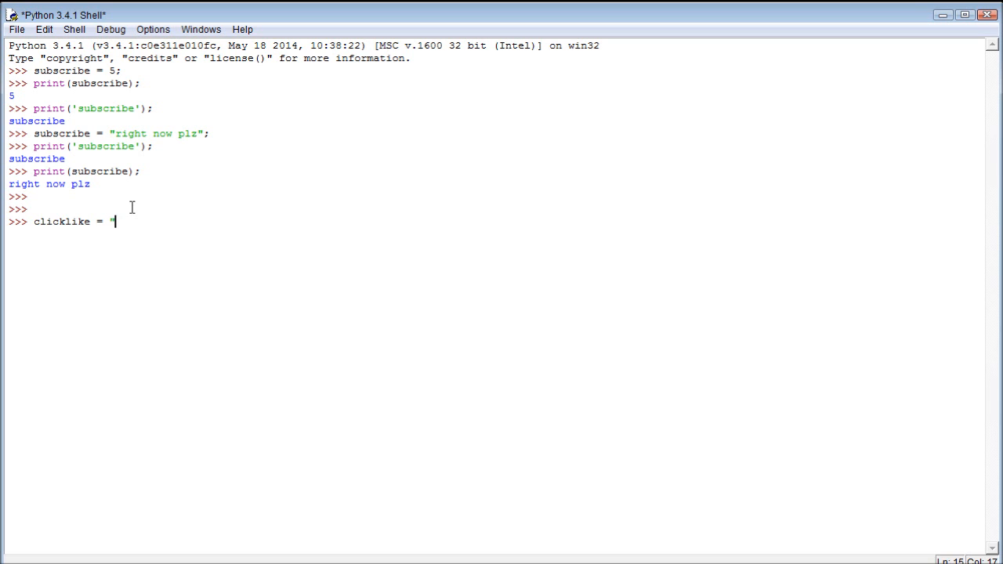
pyautogui.write('if you like the video";')
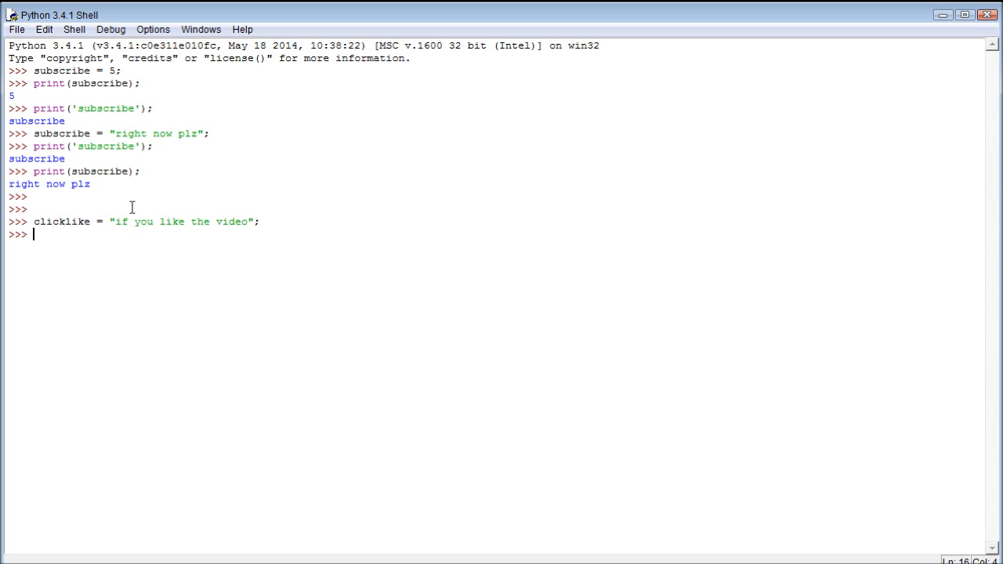
# Run print(clicklike); so if you like the video is displayed.
pyautogui.write('print(subscribe);')
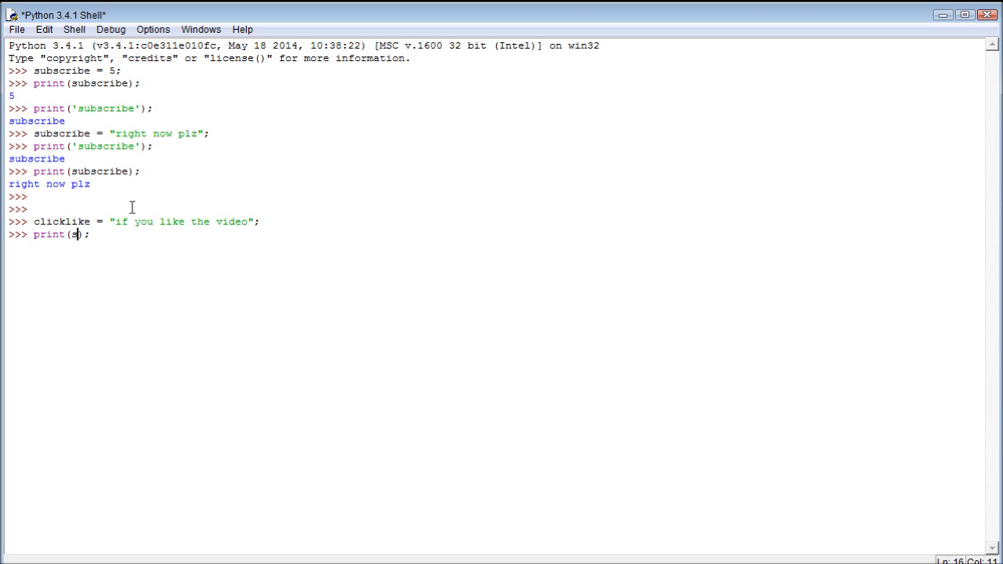
pyautogui.press('Backspace')
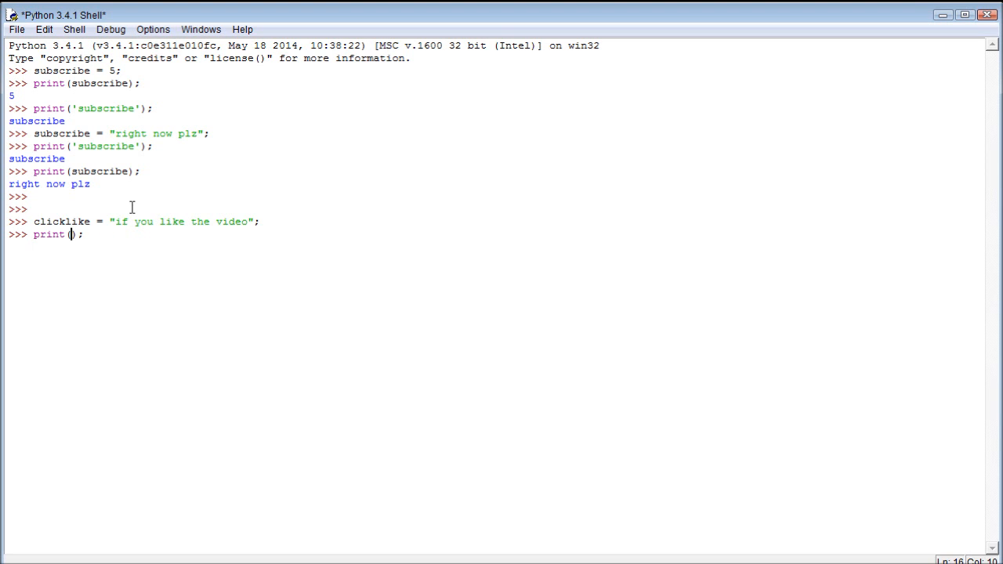
pyautogui.write('click')
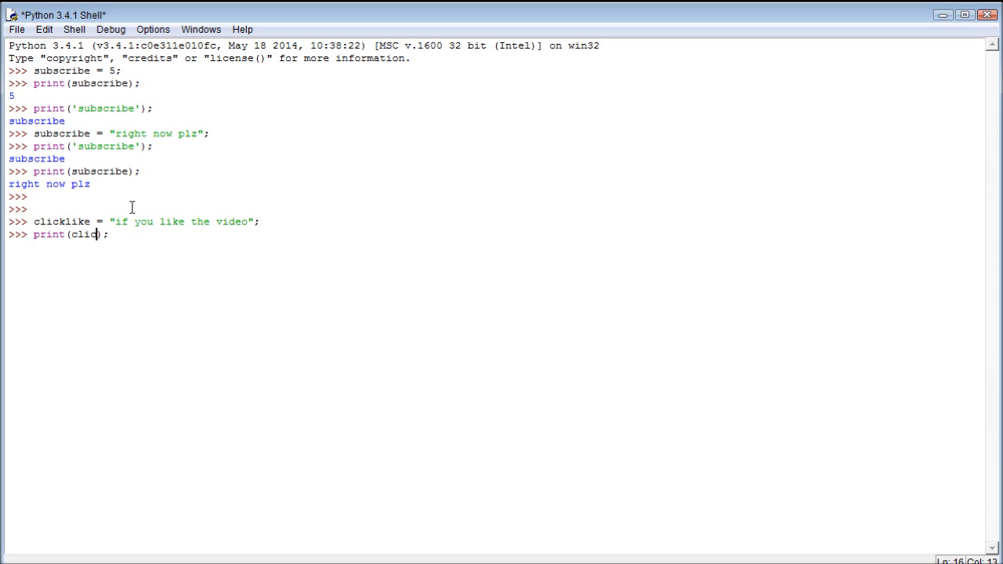
pyautogui.press('Return')
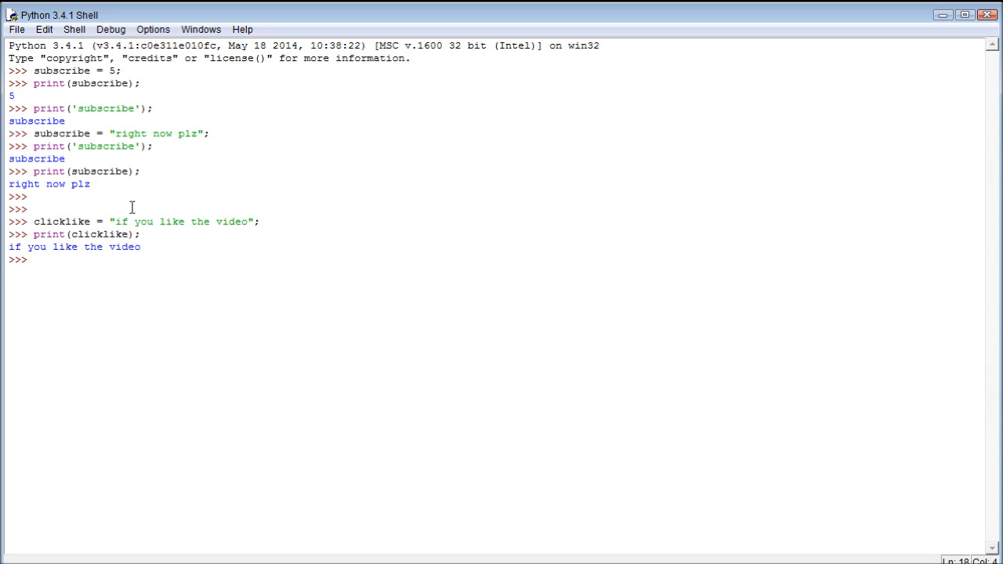
pyautogui.moveTo(155, 255)
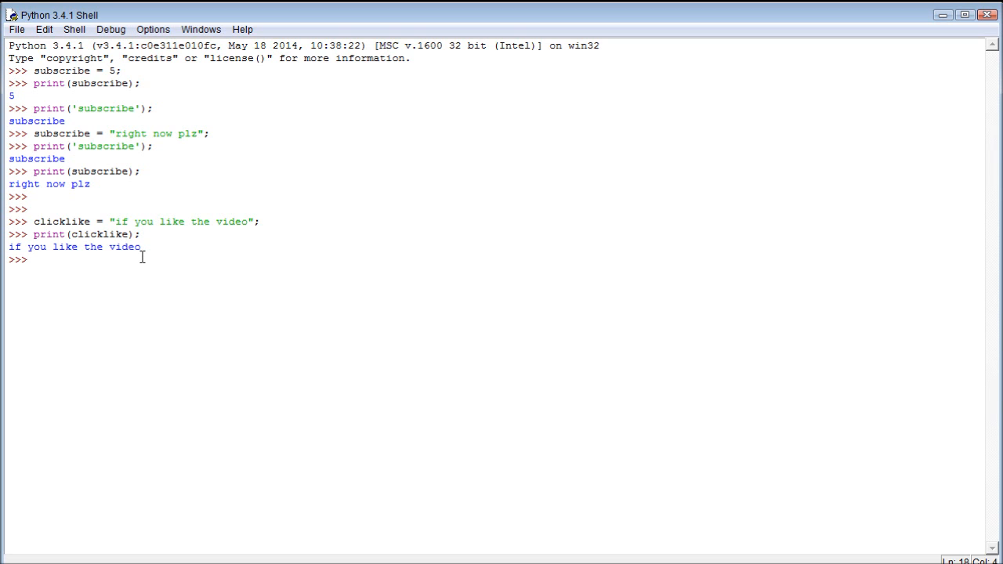
# Assign subscribe = clicklike so subscribe takes clicklike's text.
pyautogui.write('s')
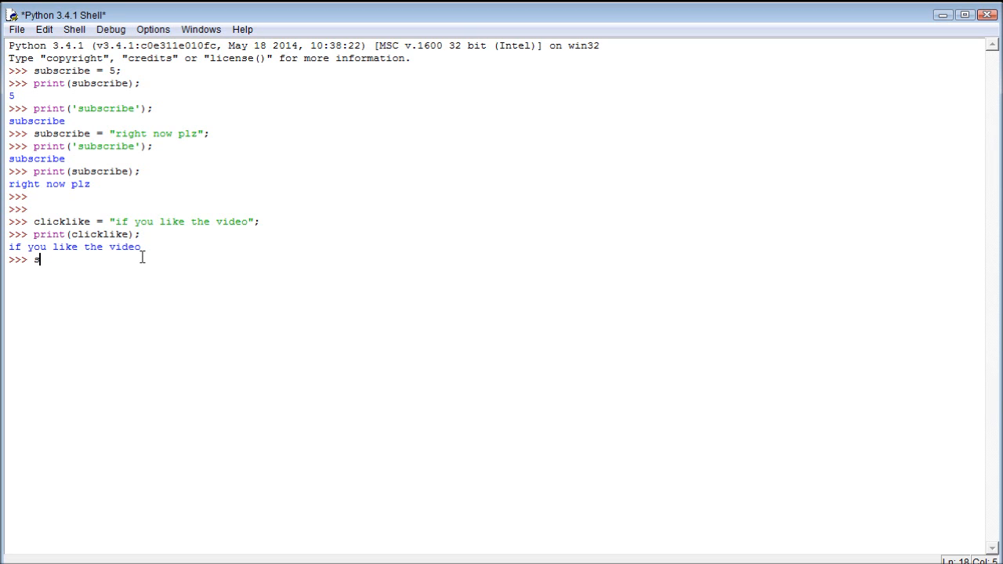
pyautogui.write('ubscribe')
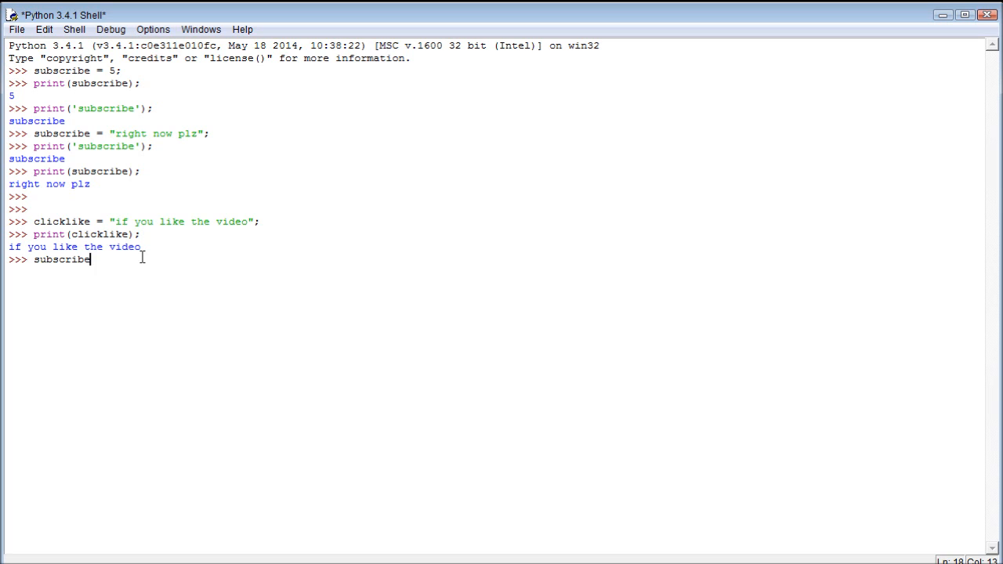
pyautogui.write('=')
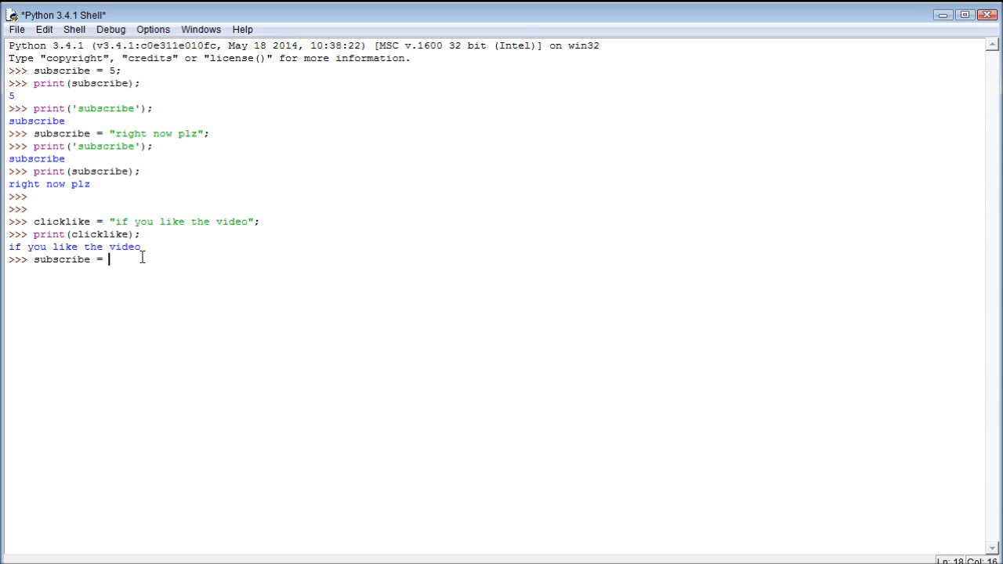
pyautogui.write('clicklike')
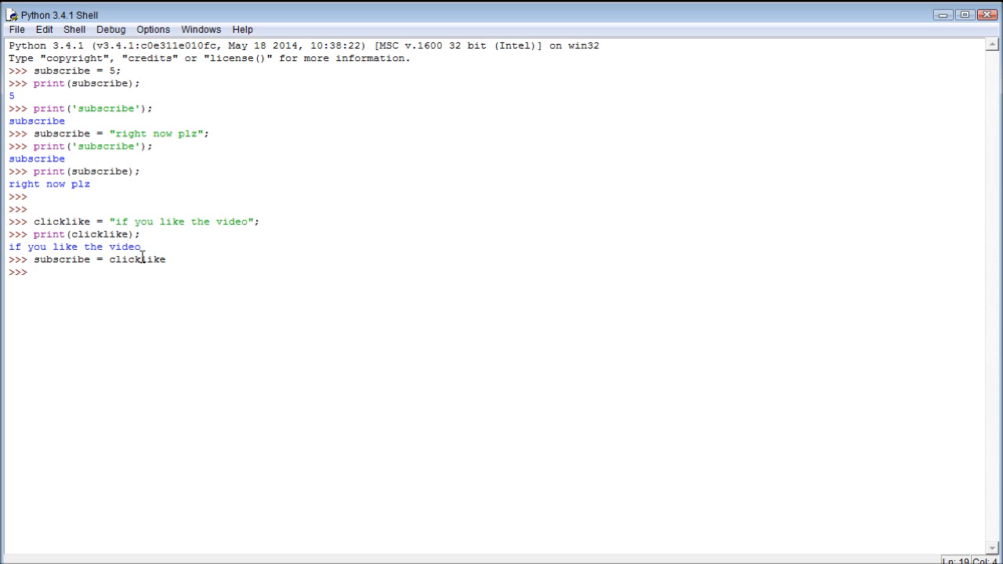
# Run print(subscribe); outputting if you like the video, and select that output line.
pyautogui.write('pri')
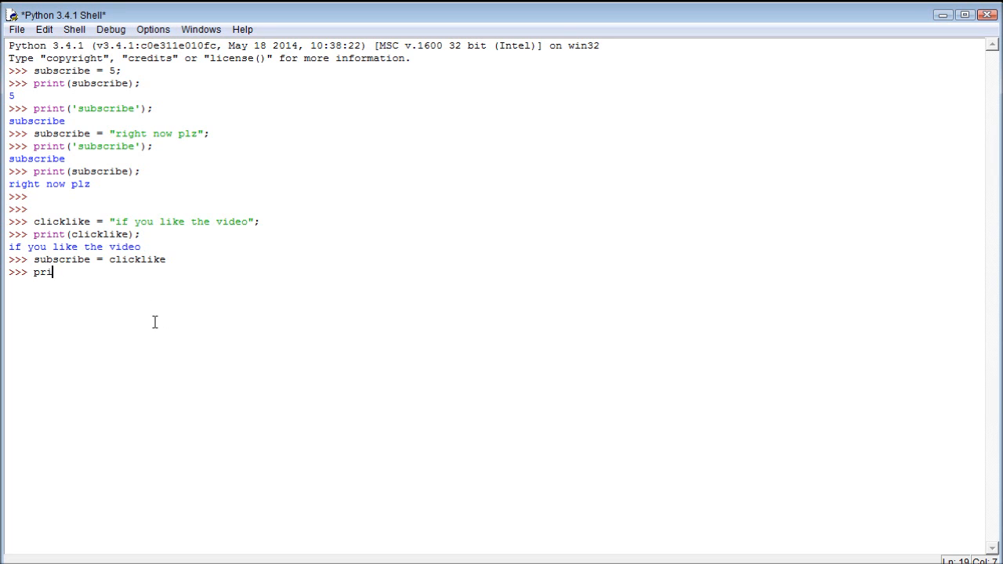
pyautogui.write('nt (subs')
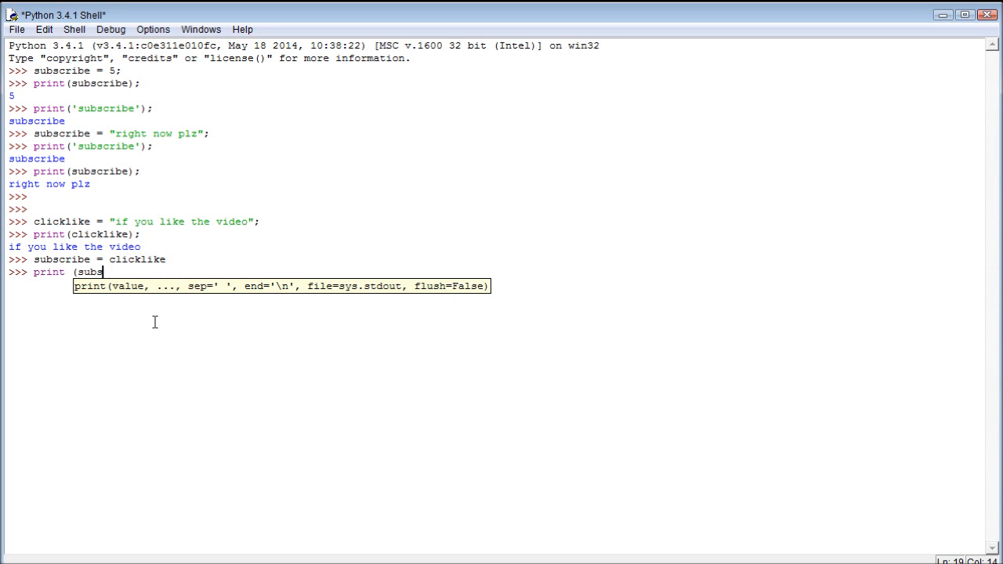
pyautogui.press('BackSpace')
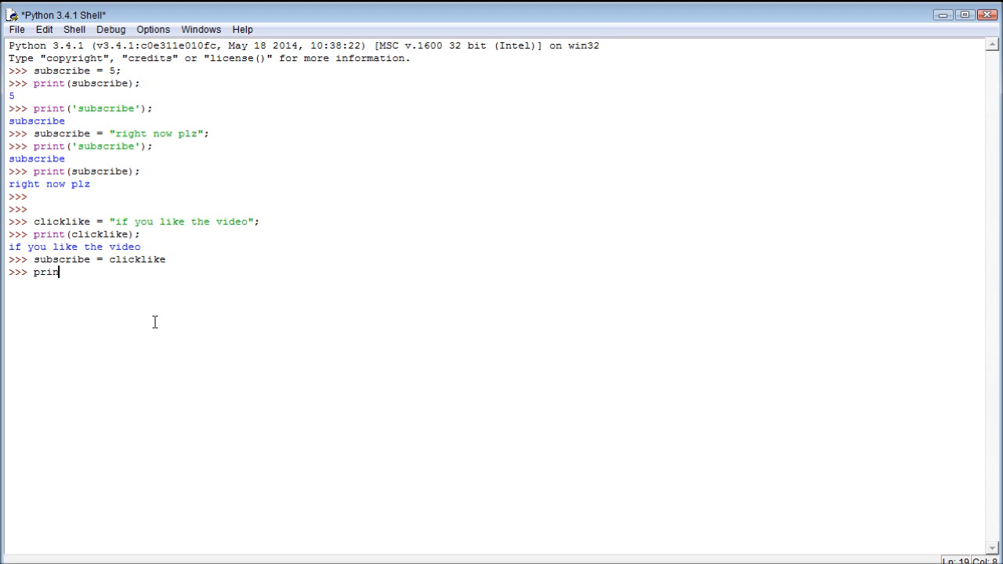
pyautogui.write('t(subscr')
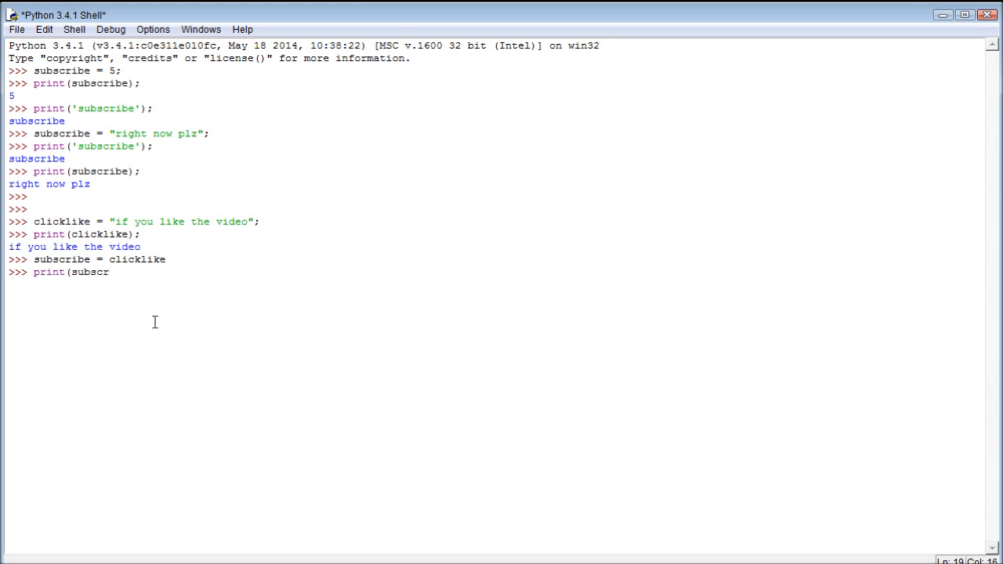
pyautogui.write('ibe)1;')
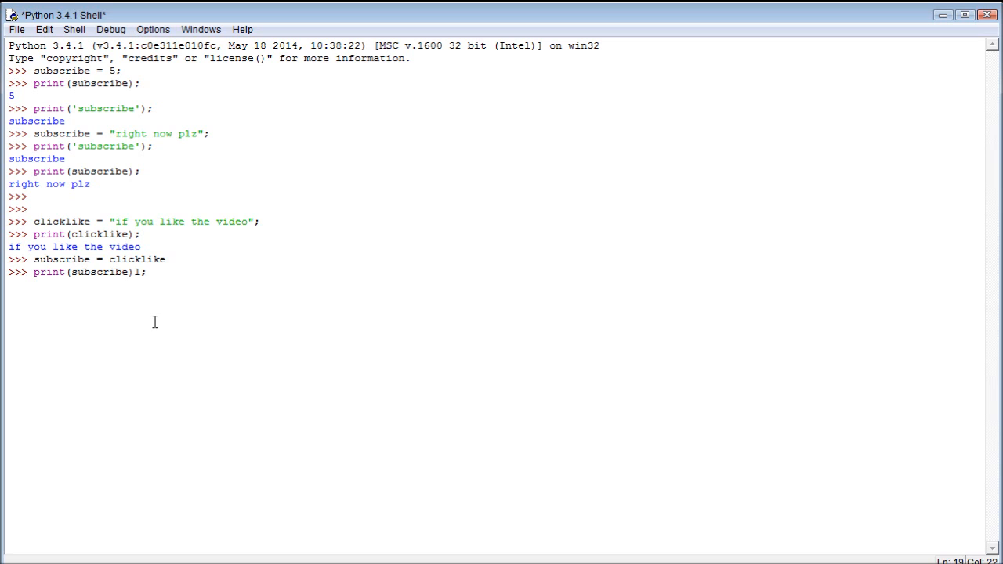
pyautogui.press('Return')
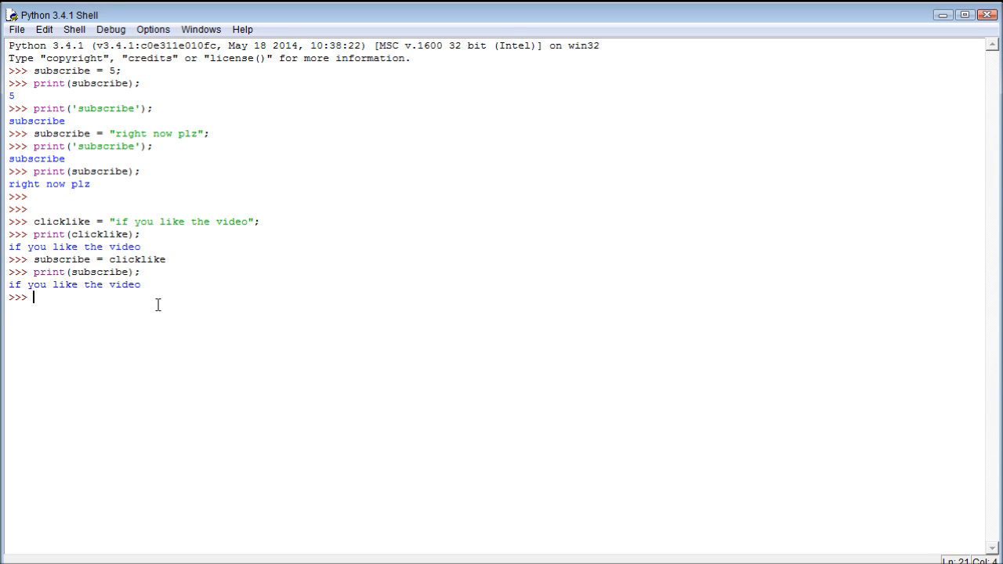
pyautogui.moveTo(75, 174)
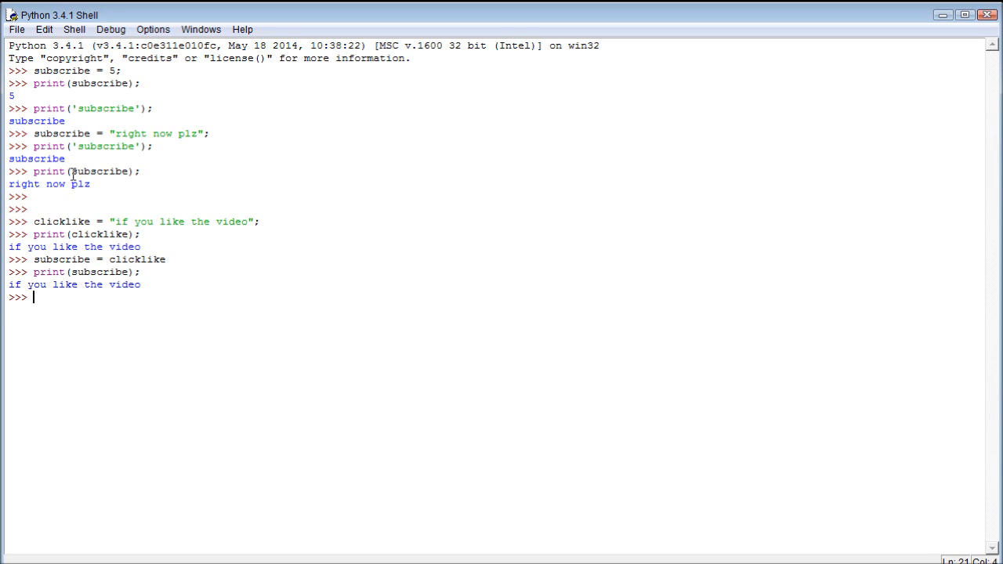
pyautogui.moveTo(103, 185)
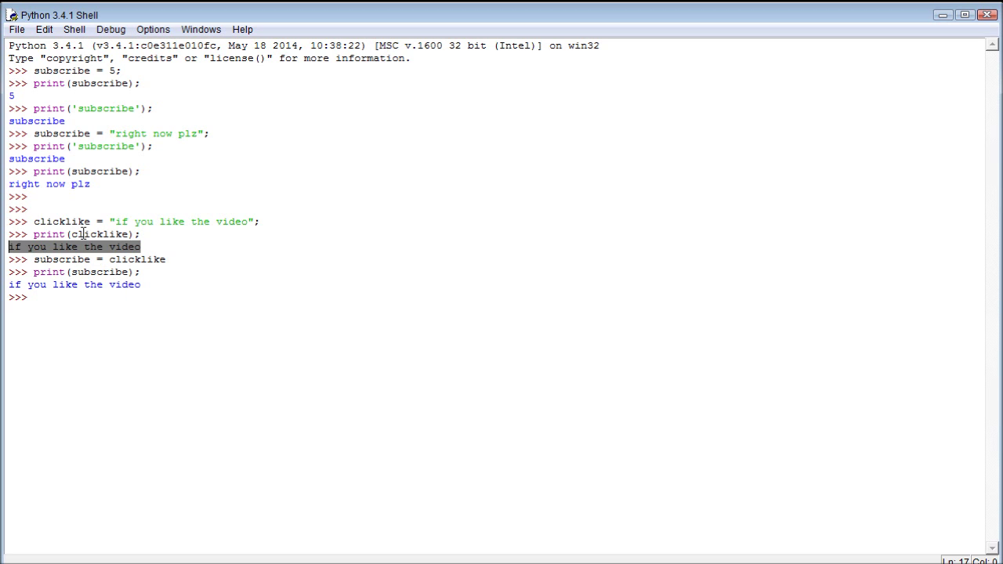
pyautogui.click(175, 294)
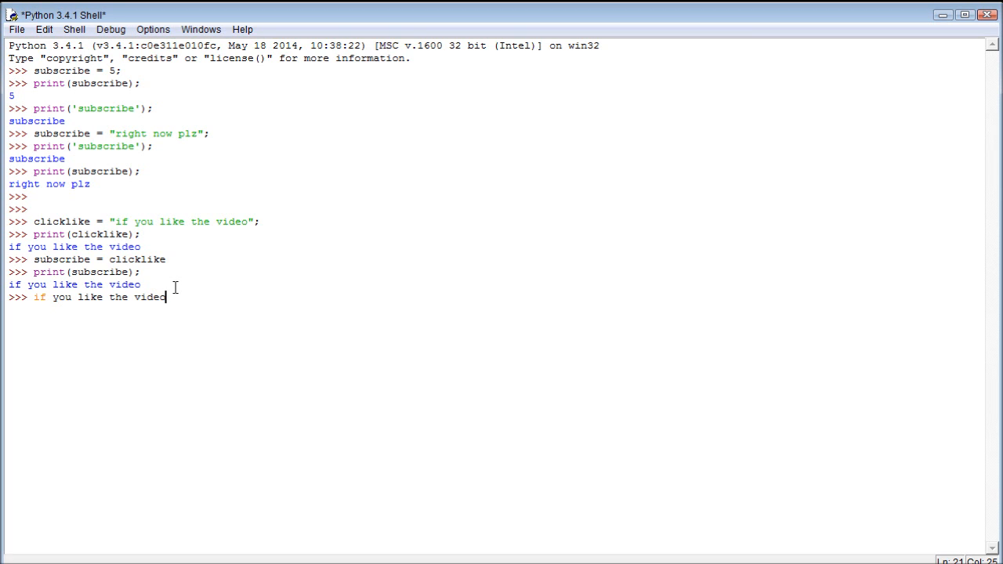
# Run the pasted sentence, then reassign clicklike= to a new value of 5.
pyautogui.press('Return')
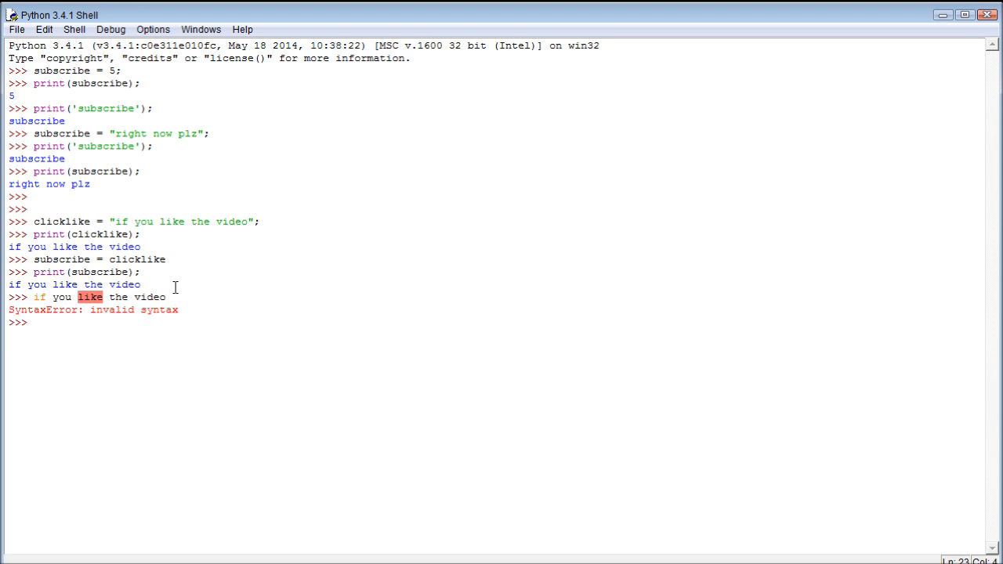
pyautogui.press('Return')
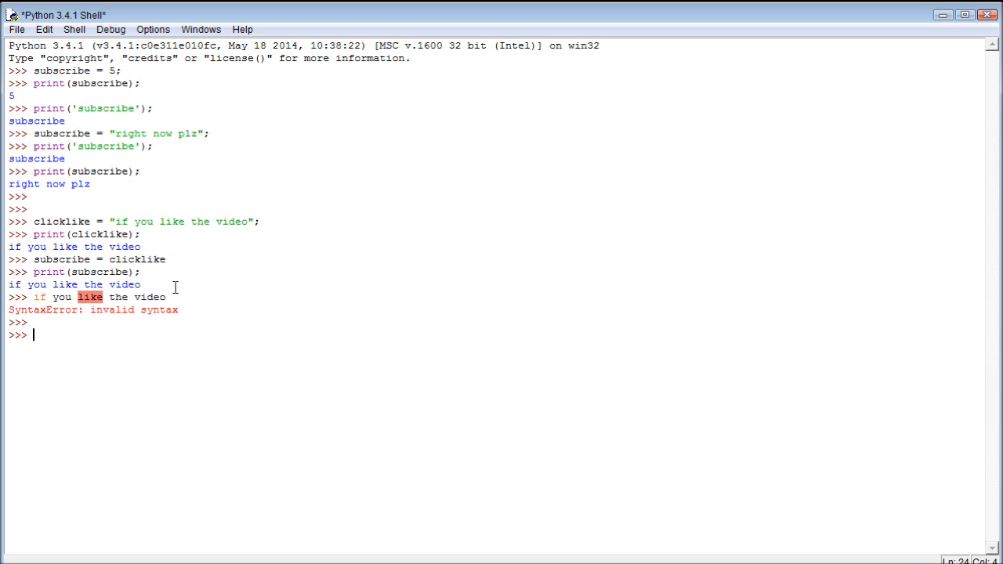
pyautogui.write('clicklike=')
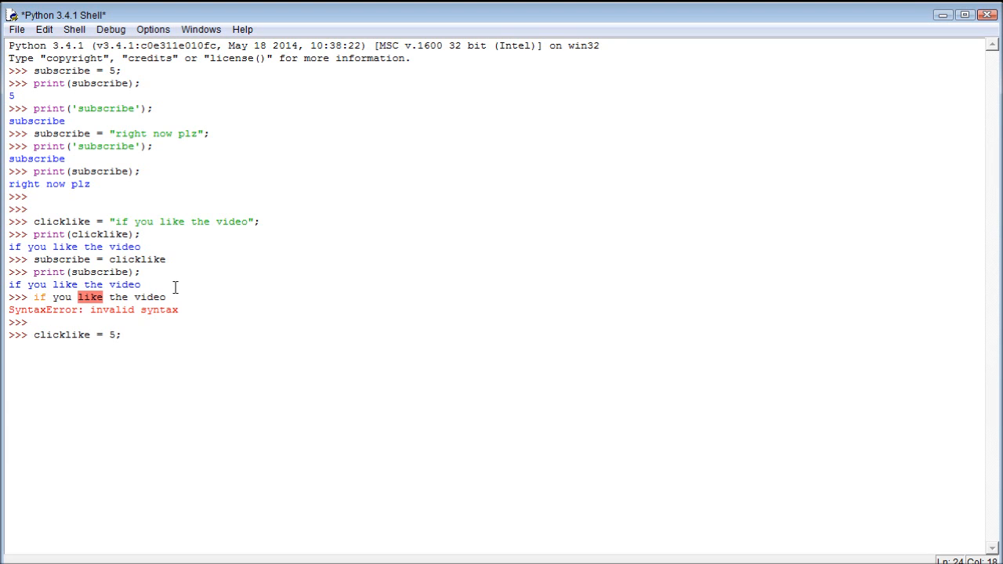
# Run print(subscribe) showing it still outputs if you like the video.
pyautogui.write('print')
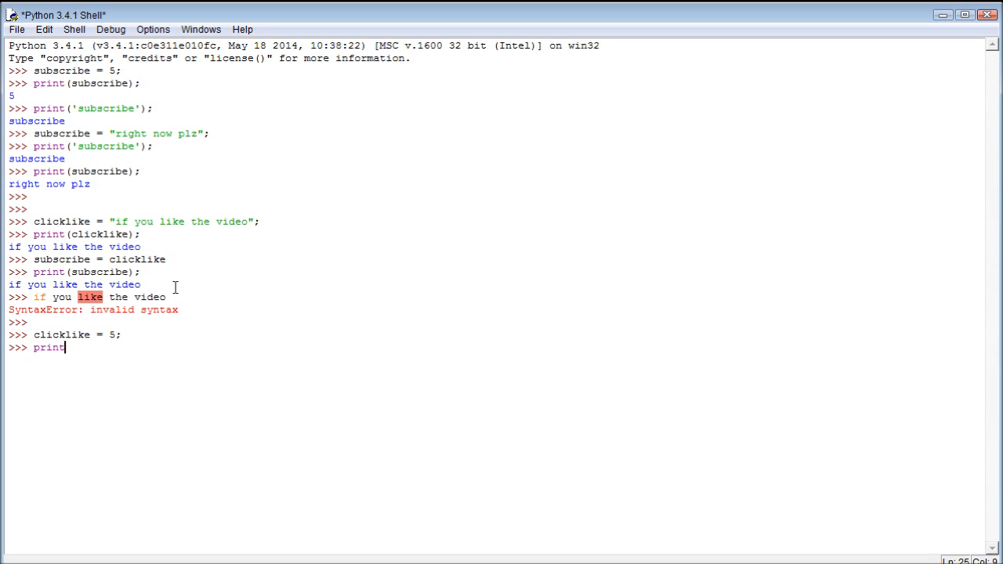
pyautogui.write('(subscribe)')
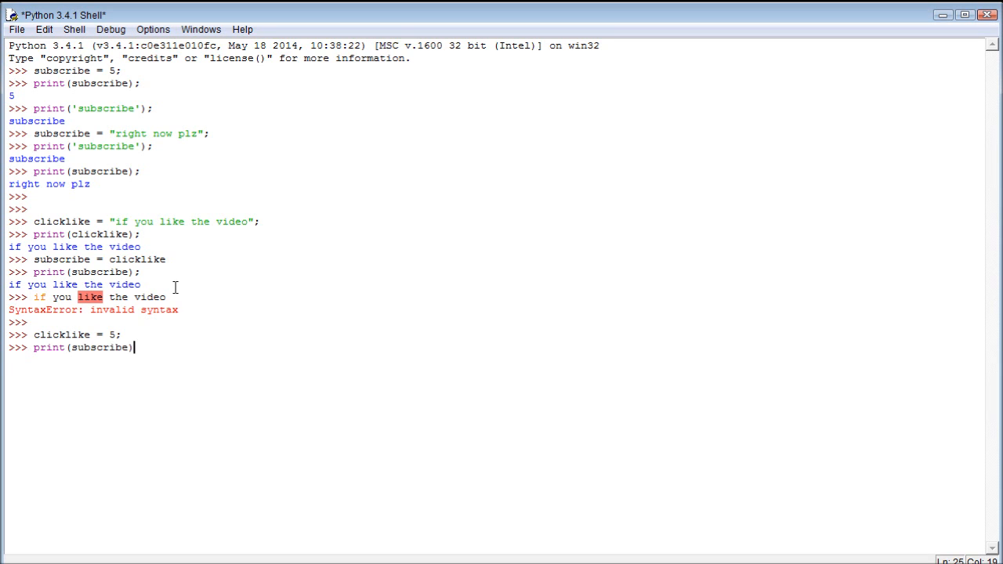
pyautogui.press('Return')
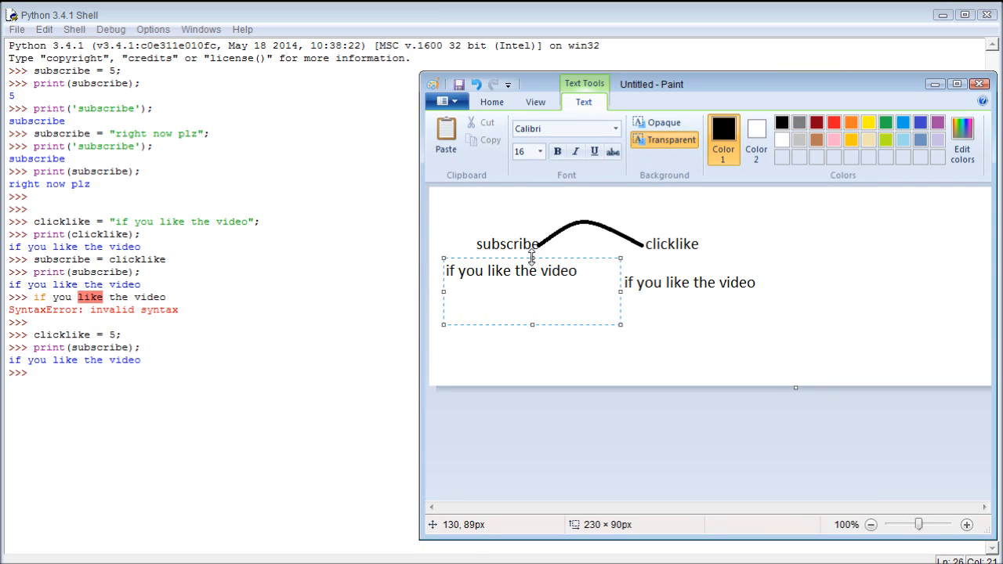
# Commit the left text label and select the old label region under clicklike.
pyautogui.click(620, 257)
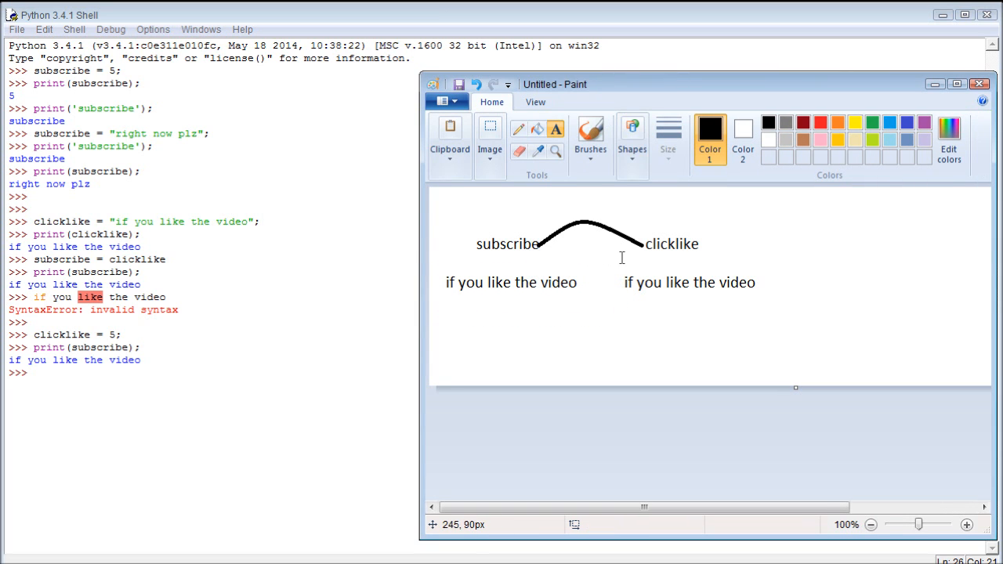
pyautogui.click(489, 144)
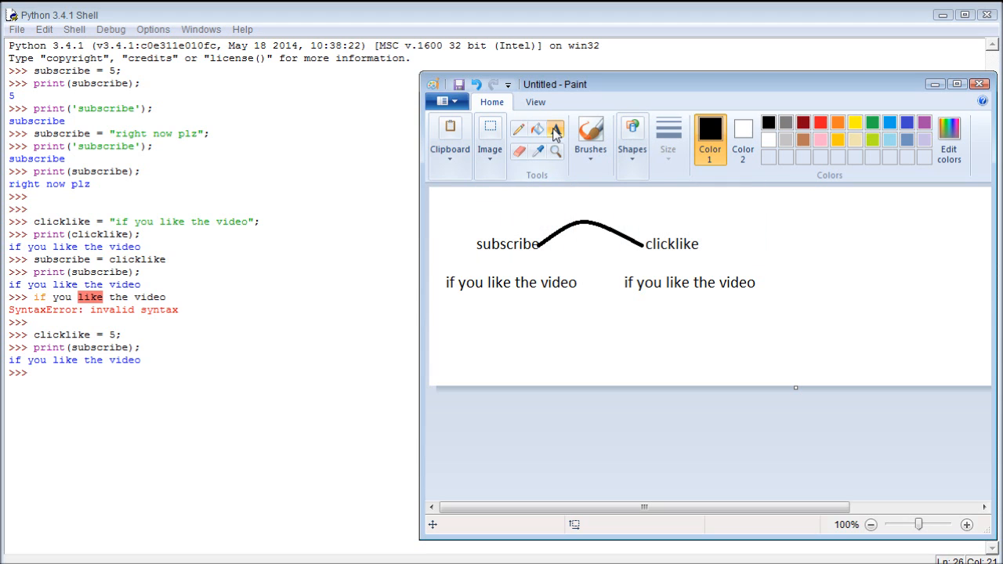
pyautogui.click(554, 127)
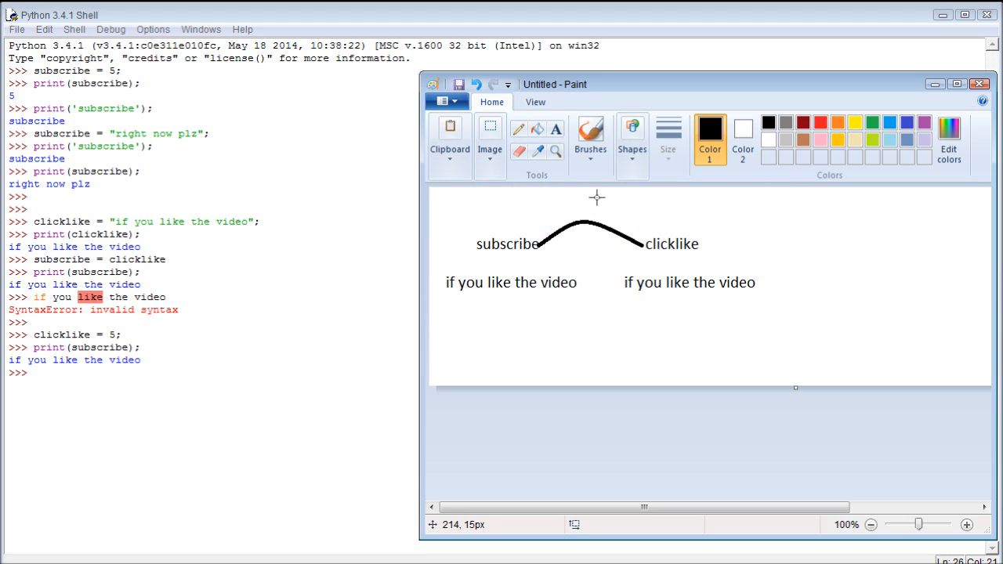
pyautogui.moveTo(439, 212); pyautogui.dragTo(597, 308)
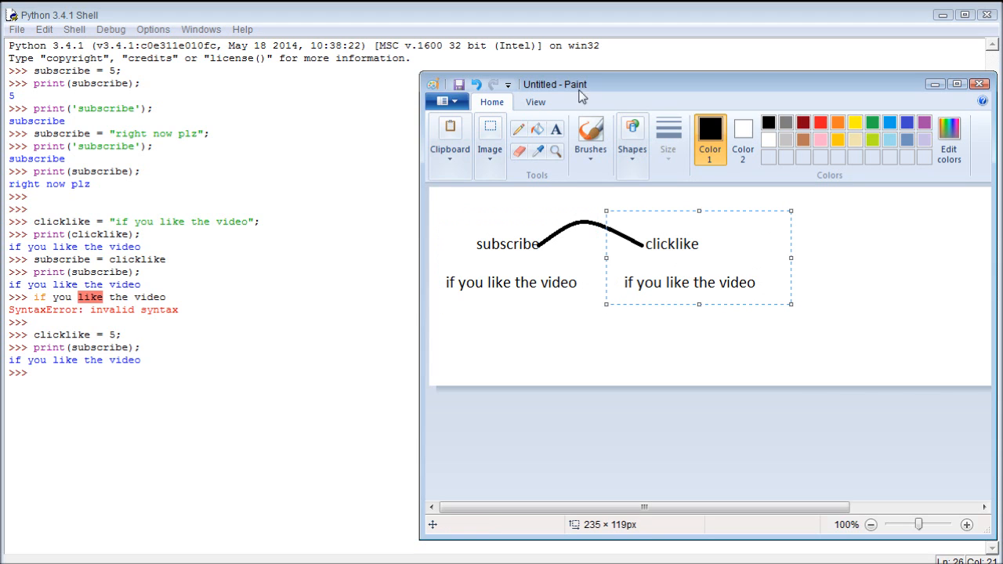
# Place a text box over the old clicklike label and enter 5.
pyautogui.click(789, 268)
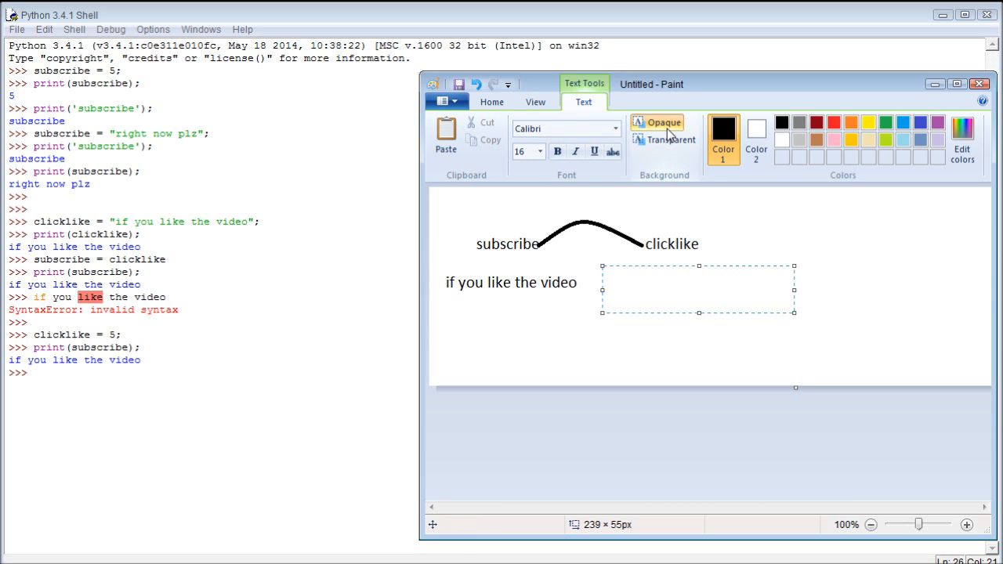
pyautogui.write('5')
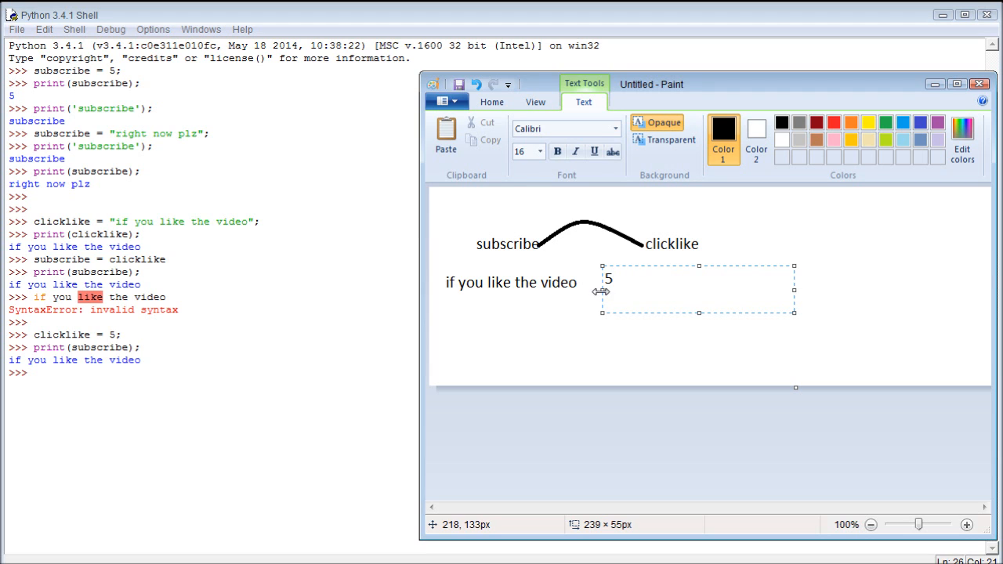
pyautogui.moveTo(609, 278); pyautogui.dragTo(630, 279)
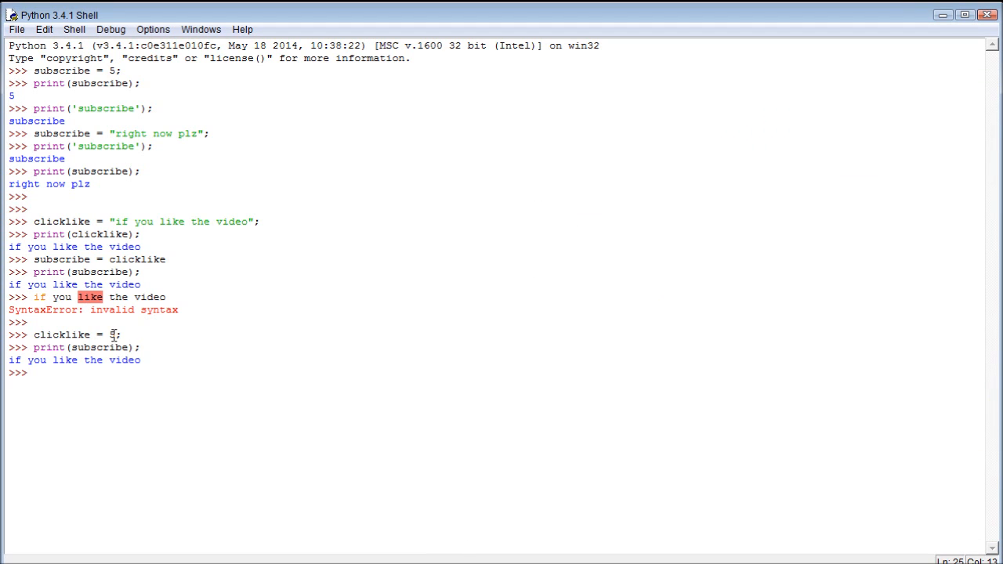
pyautogui.moveTo(160, 359)
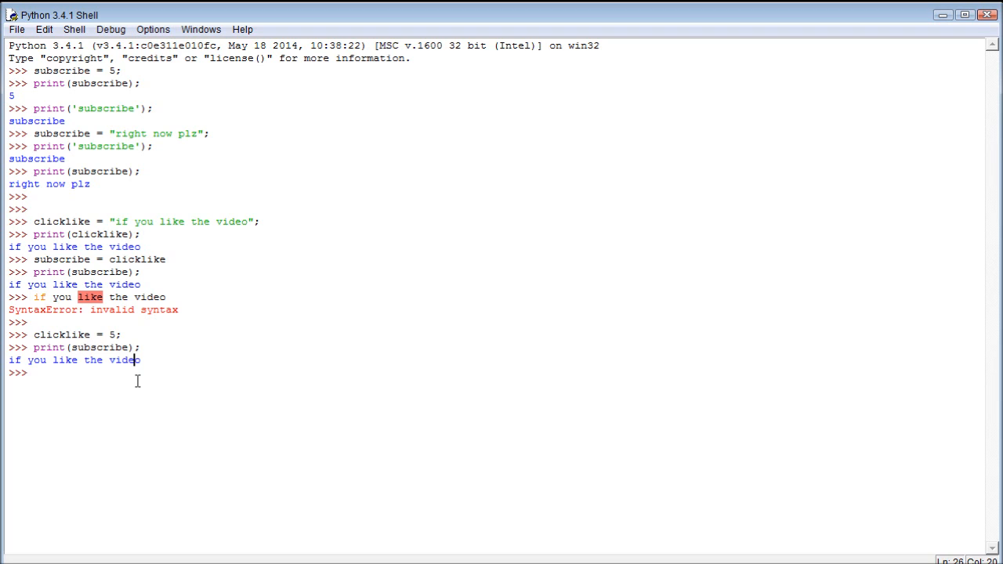
pyautogui.press('Return')
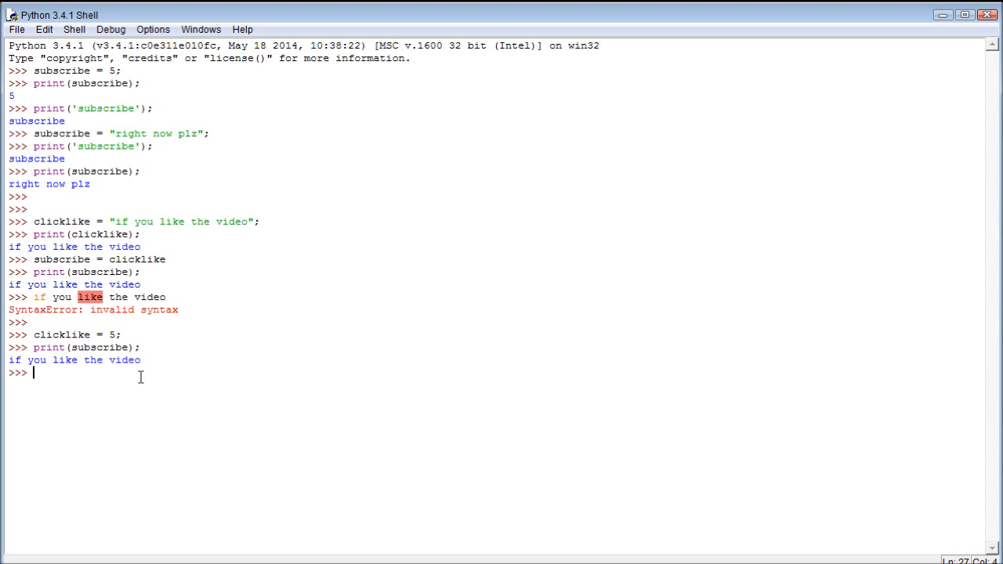
# Assign hourpay = 10, bonus = 100 and hoursworked = 20 at successive prompts.
pyautogui.write('h')
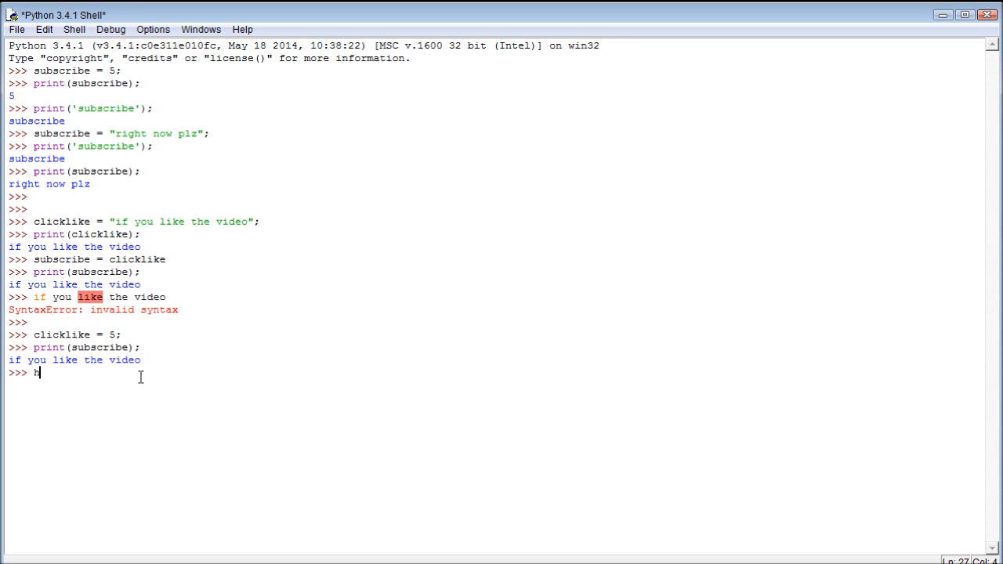
pyautogui.write('ourpay =')
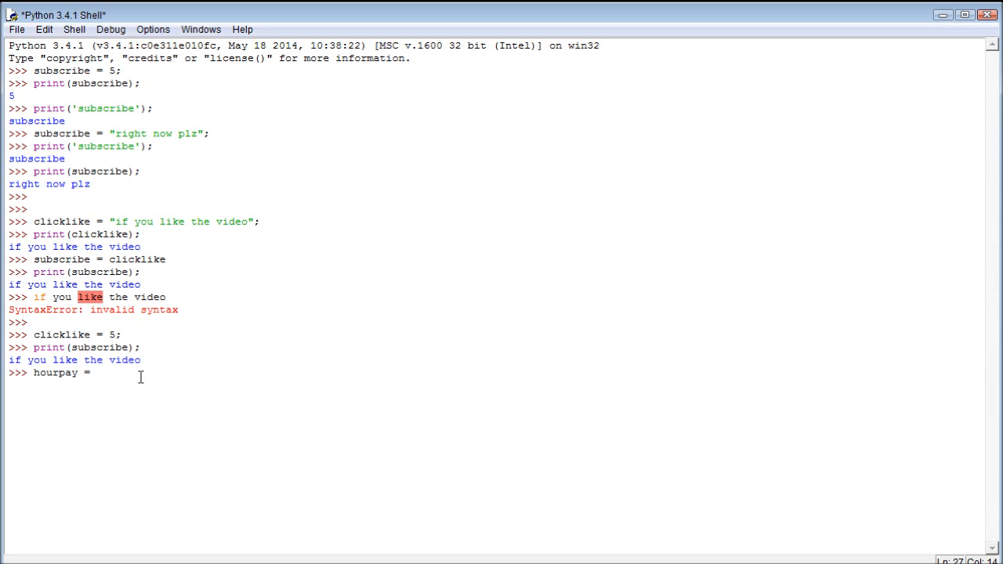
pyautogui.write('10;')
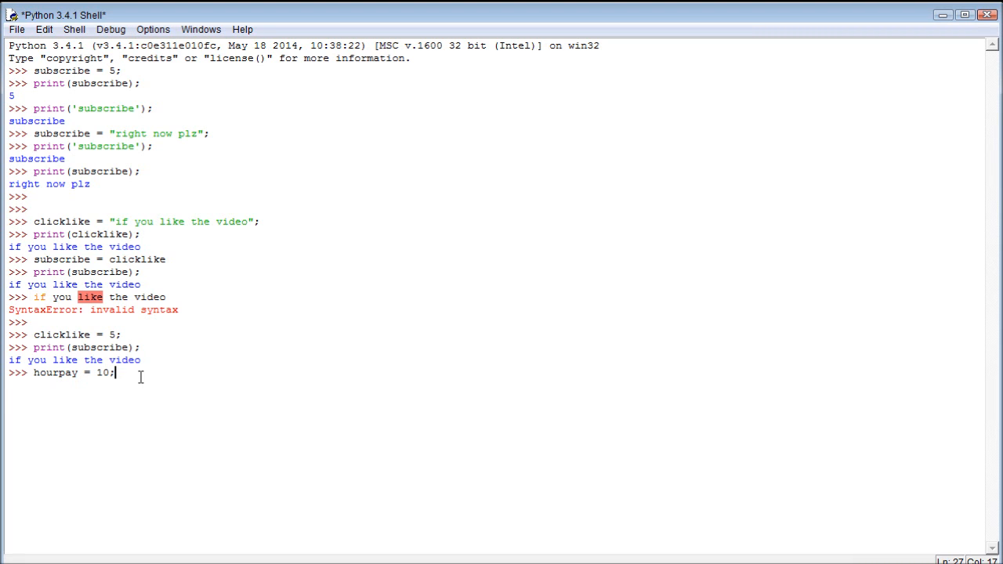
pyautogui.press('Return')
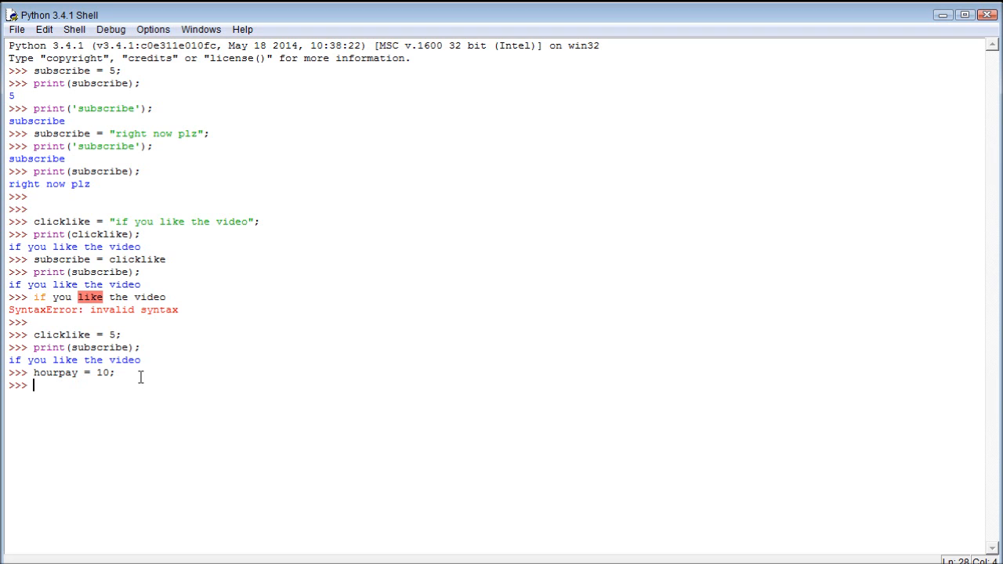
pyautogui.write('bon')
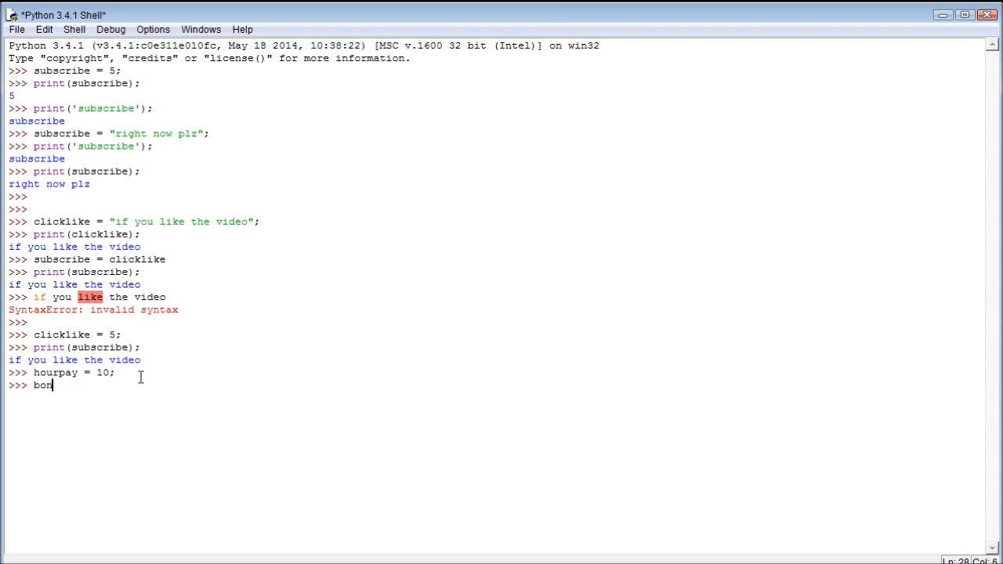
pyautogui.write('us')
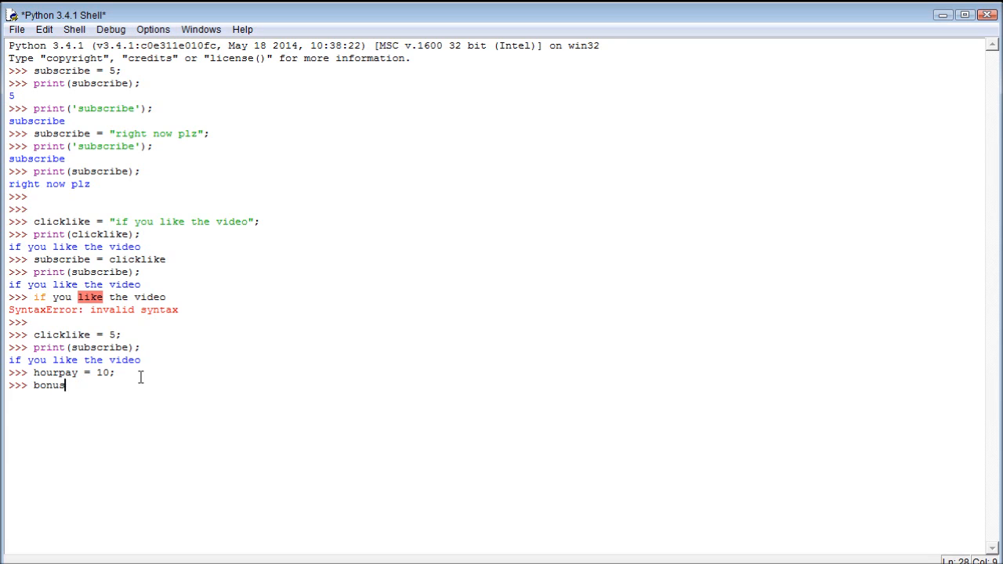
pyautogui.write('= 100')
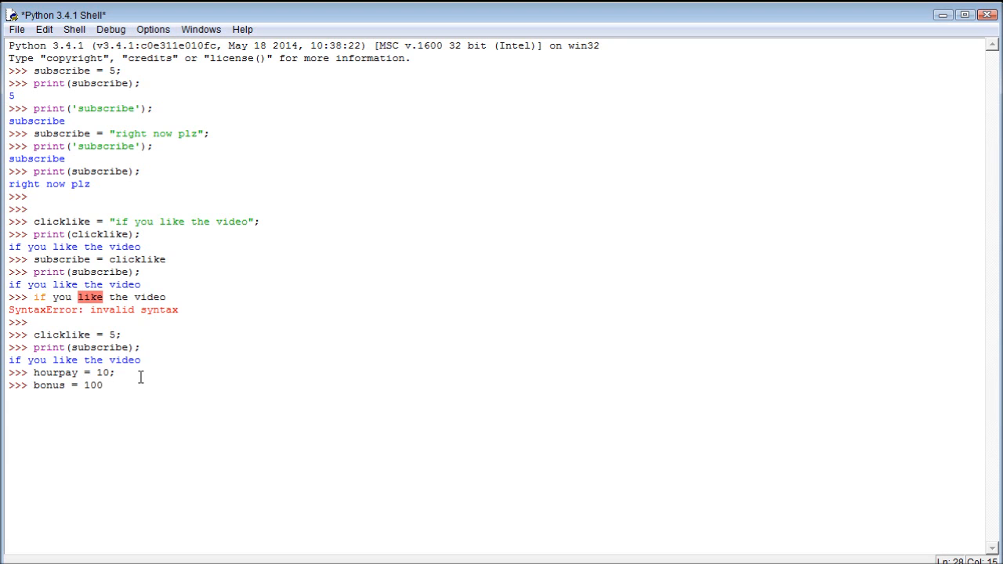
pyautogui.press('Return')
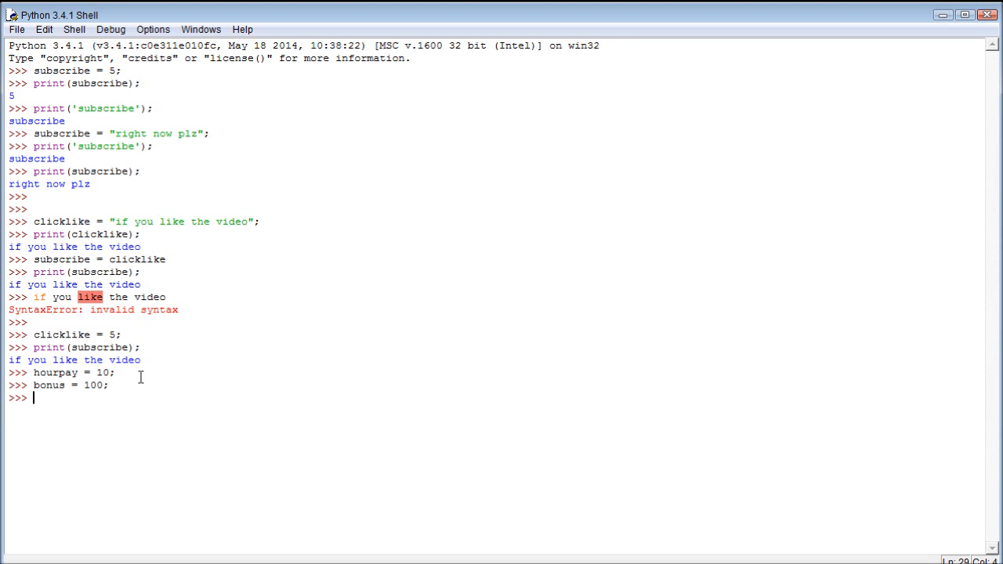
pyautogui.write('ho')
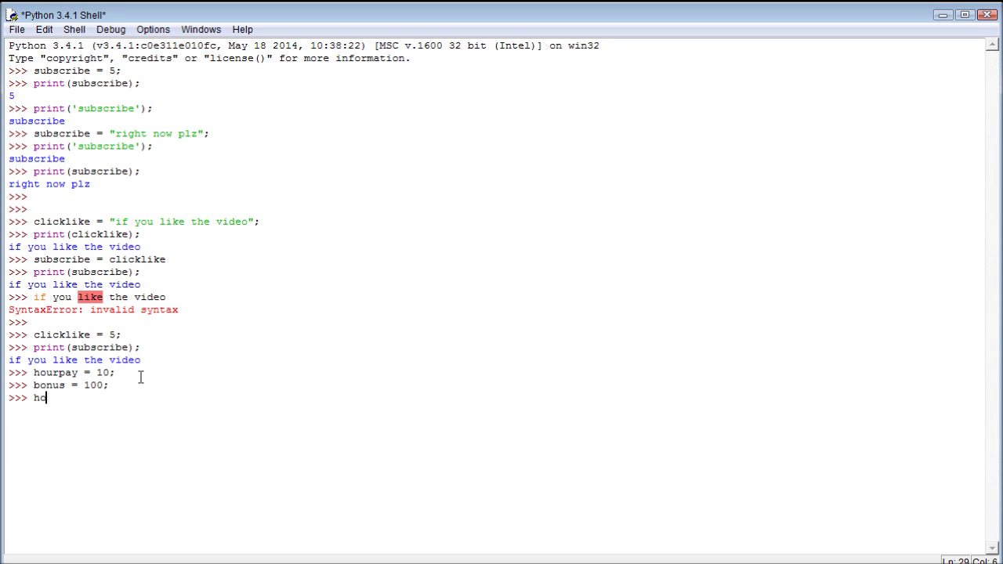
pyautogui.write('oursworked =')
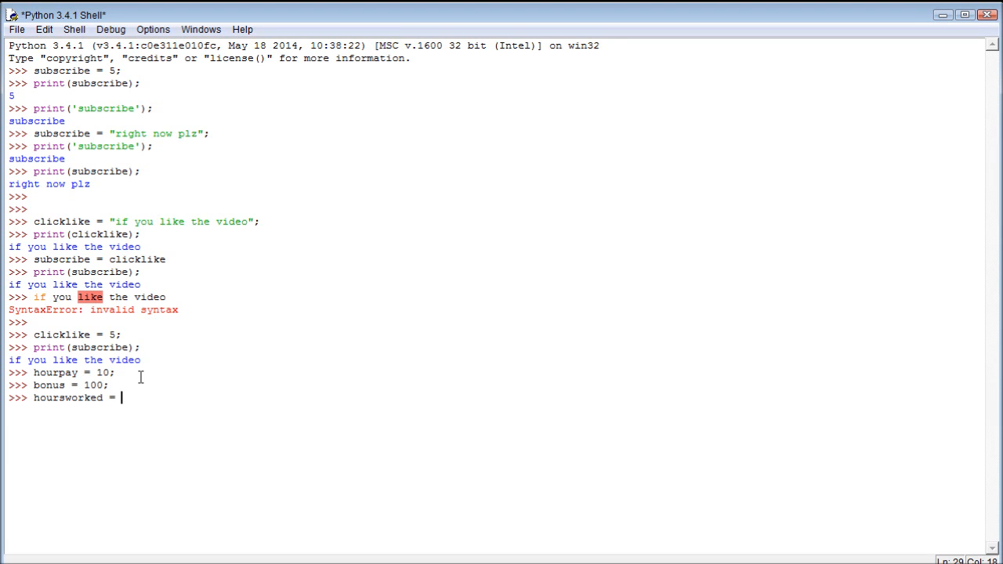
pyautogui.write('20;')
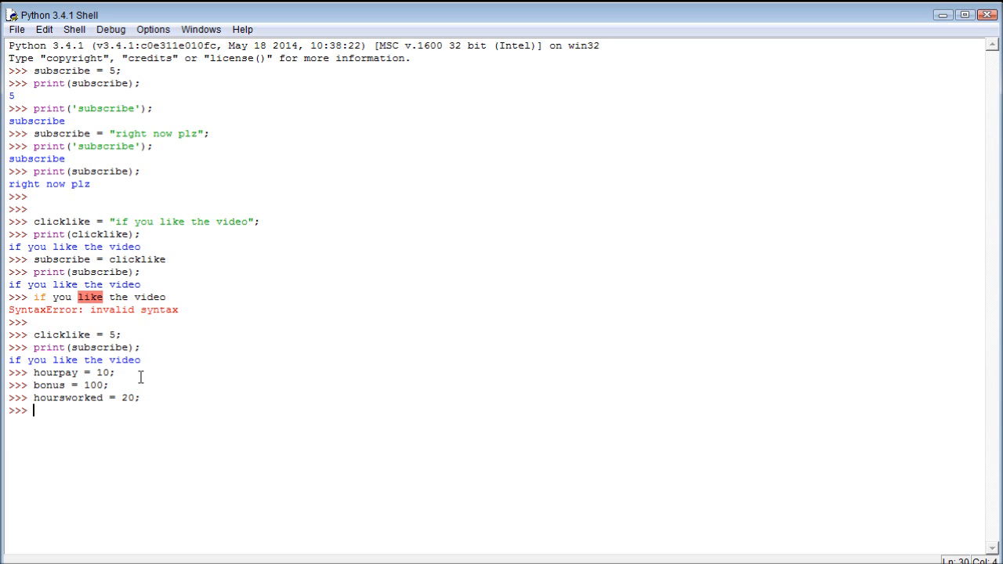
# Evaluate hoursworked * hourpay + bonus, returning 300.
pyautogui.write('hoursworked')
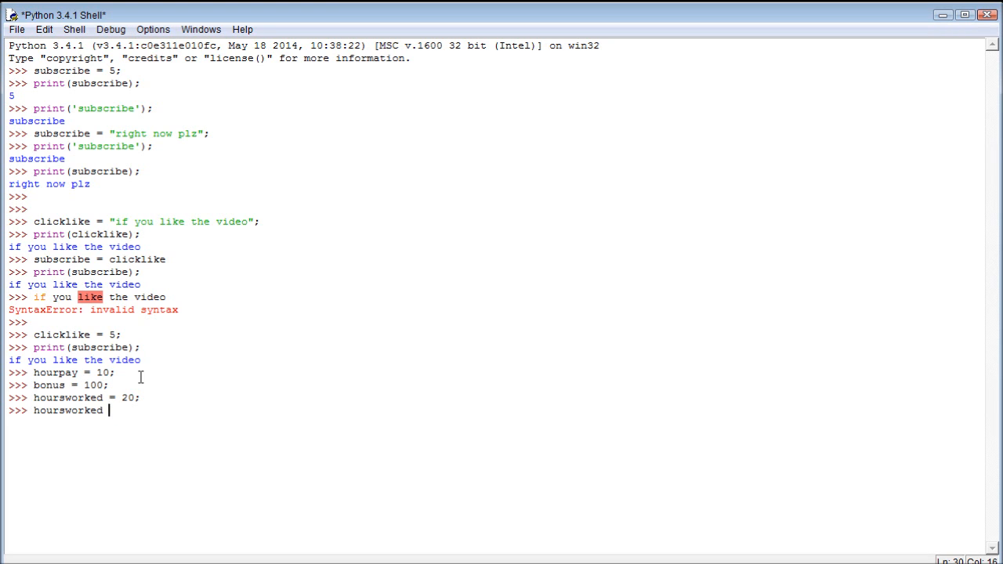
pyautogui.write('* ho')
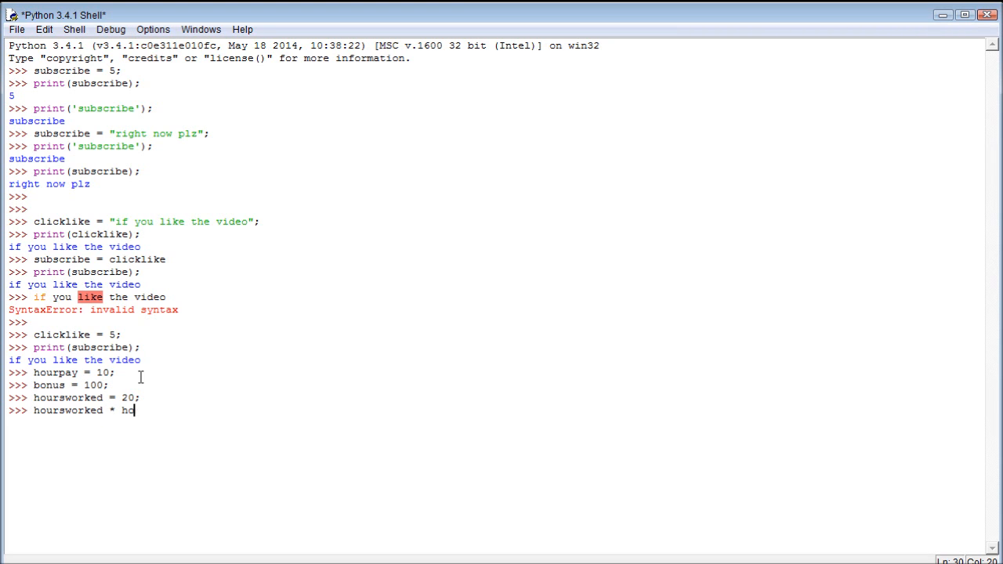
pyautogui.write('ourpay +')
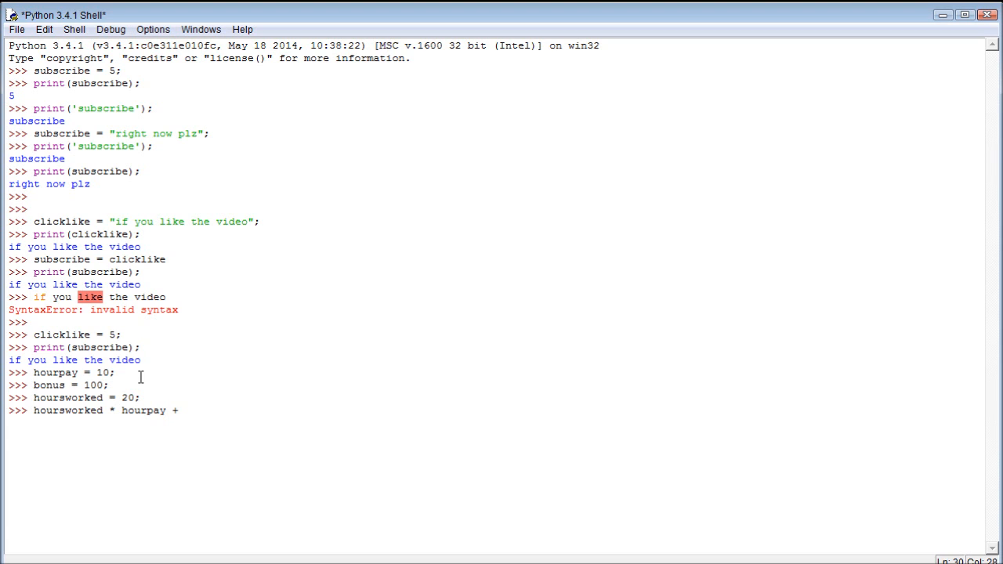
pyautogui.write('bonus')
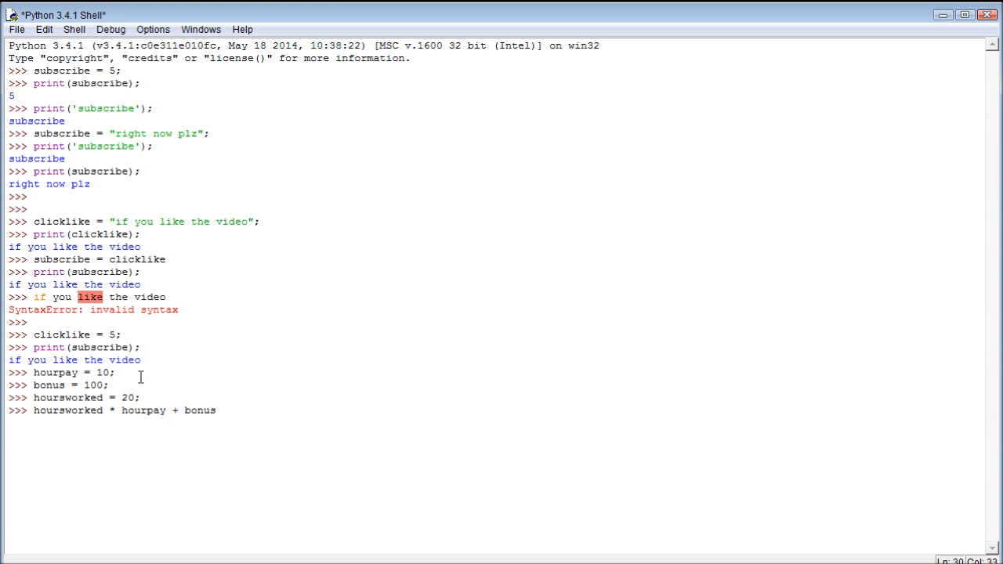
pyautogui.press('Return')
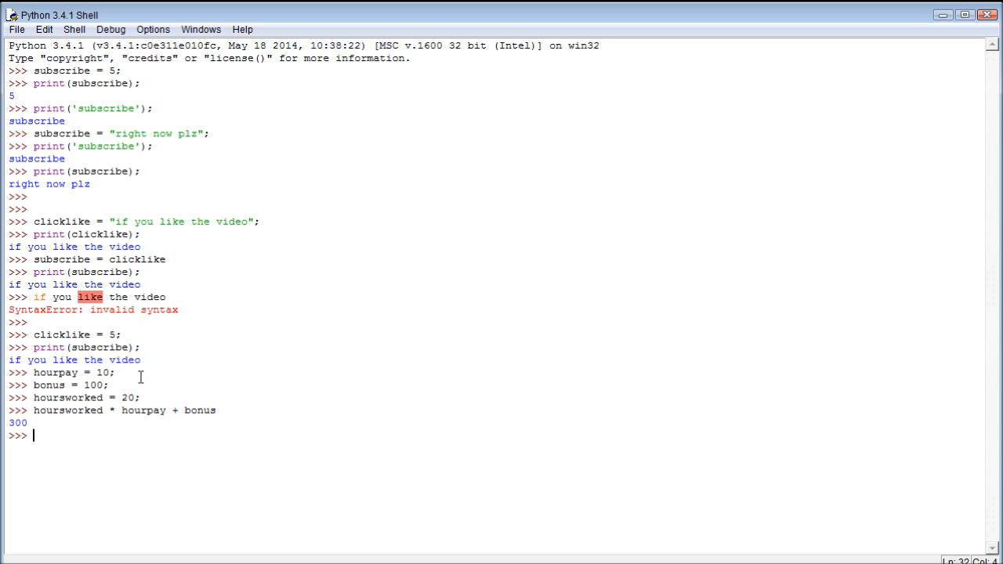
pyautogui.moveTo(141, 376)
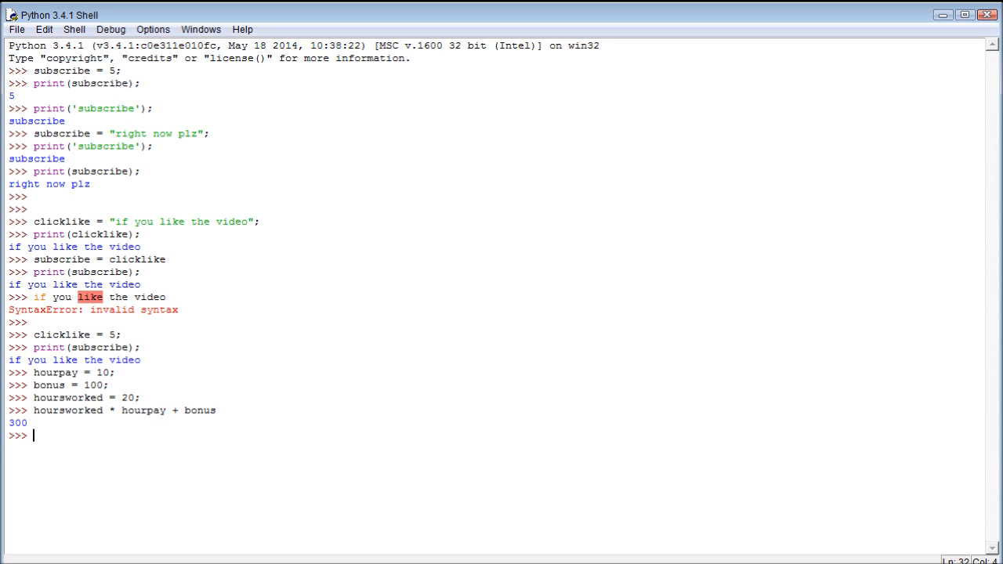